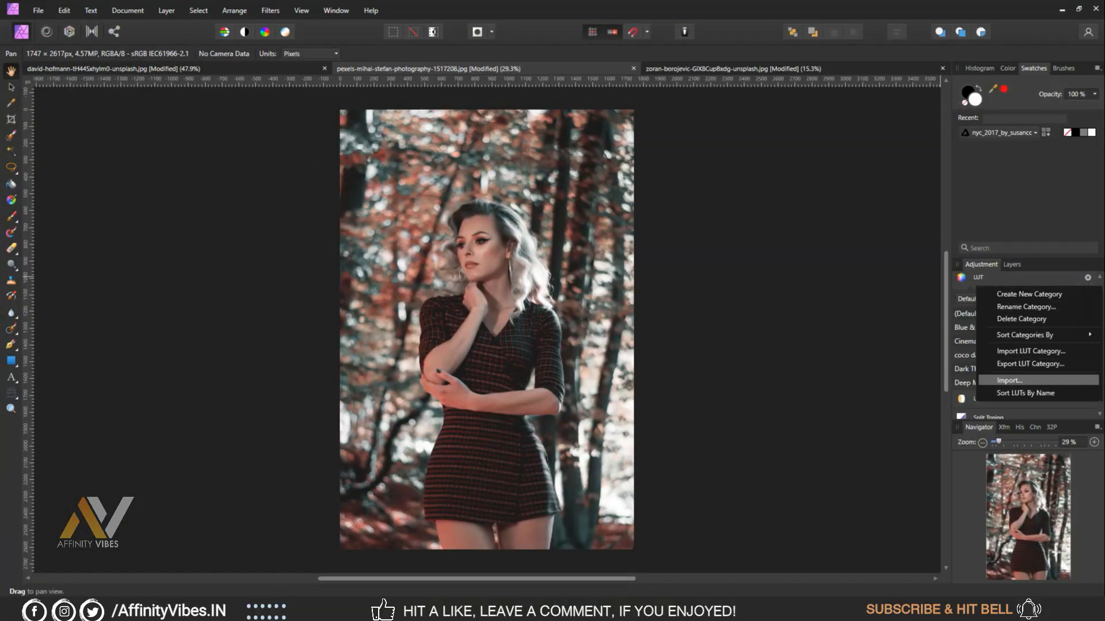
- Import the Cyan & Orange.cube LUT file as a new LUT preset
{"action": "left_click", "coordinate": [1009, 381]}
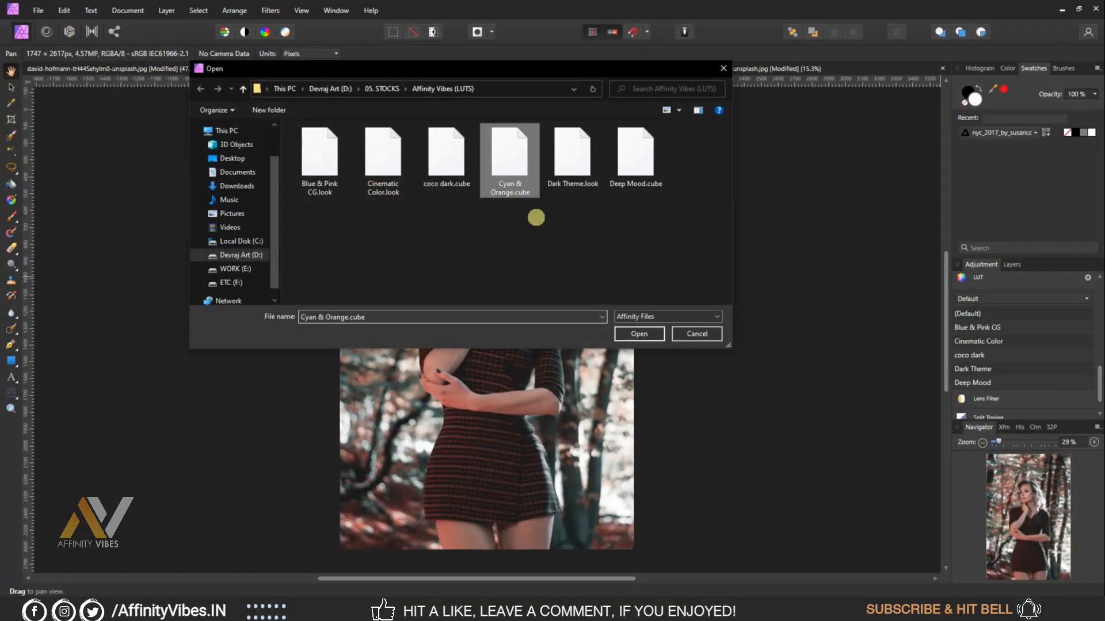
{"action": "left_click", "coordinate": [638, 334]}
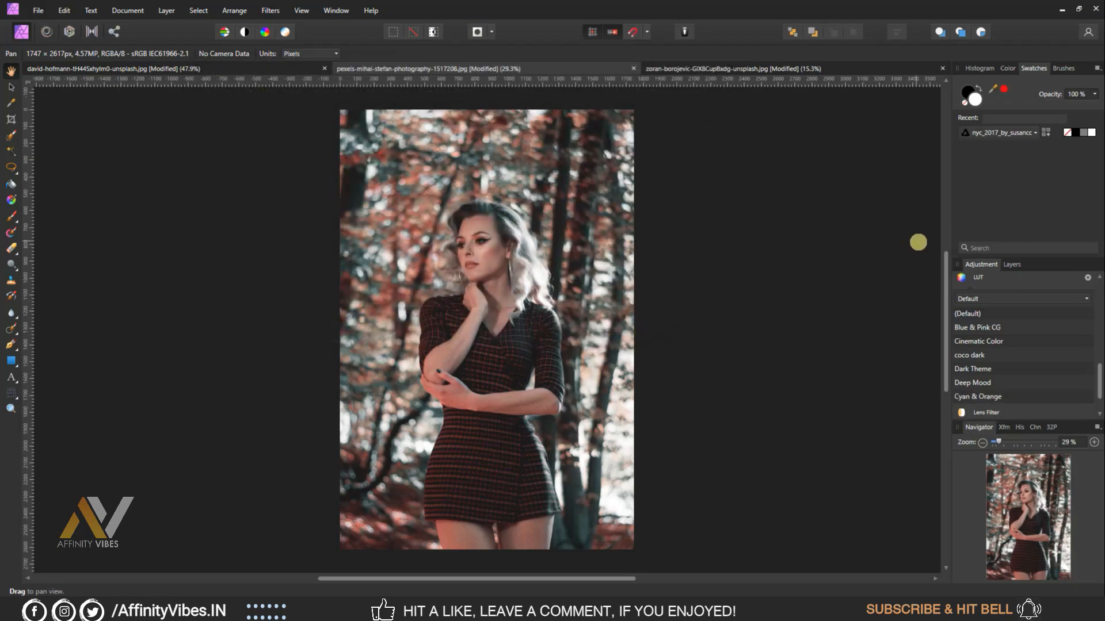
{"action": "left_click", "coordinate": [1011, 265]}
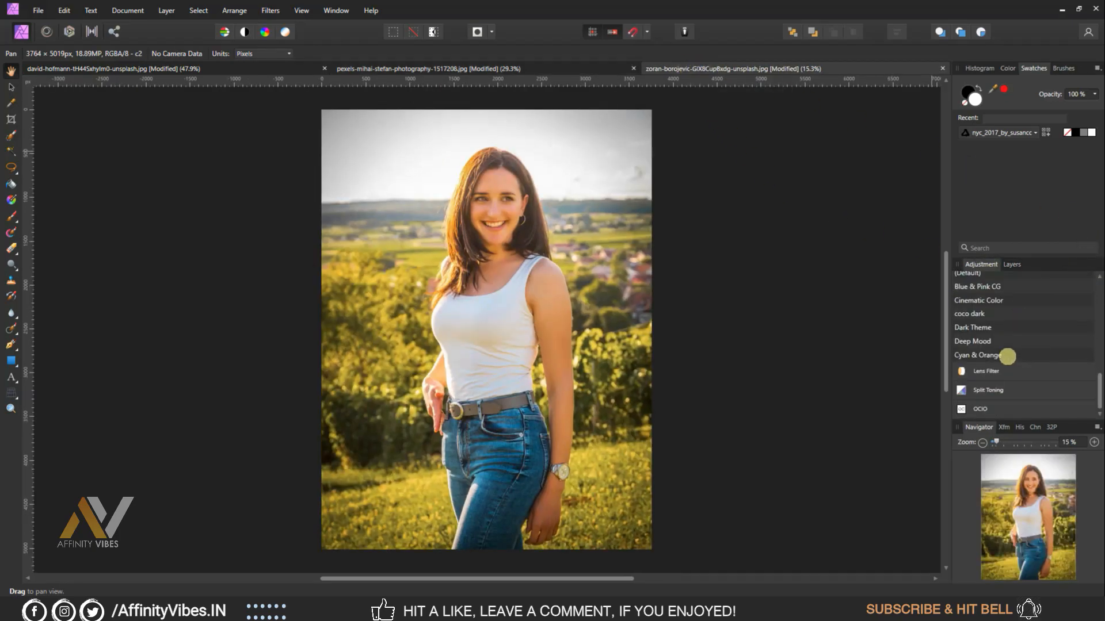
- Apply the Cyan & Orange preset to the field portrait and switch to another photo
{"action": "left_click", "coordinate": [978, 356]}
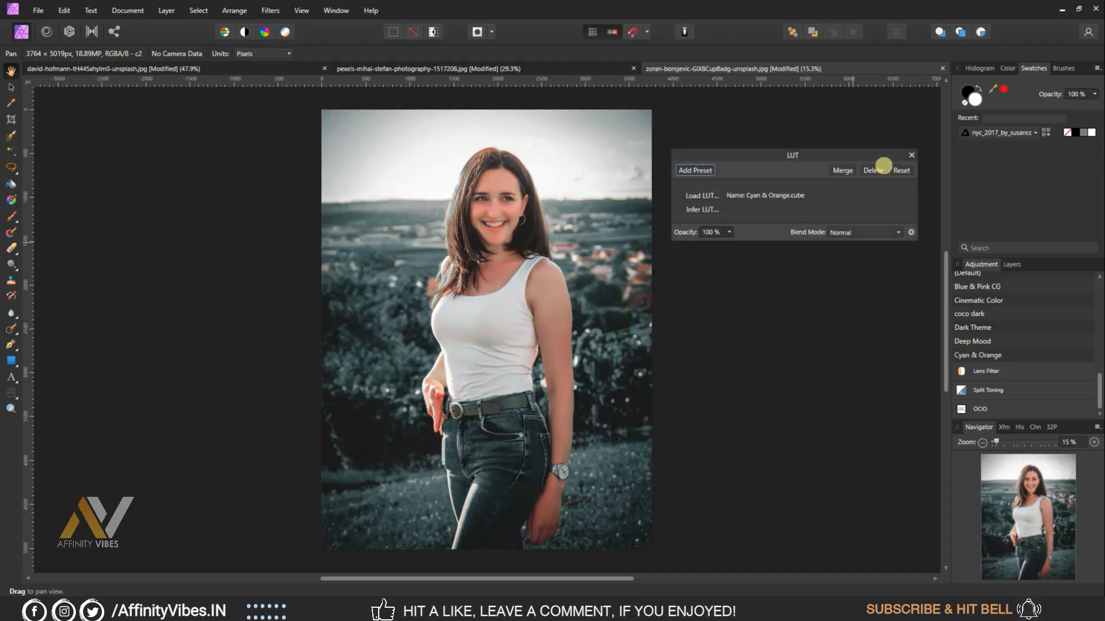
{"action": "left_click", "coordinate": [912, 156]}
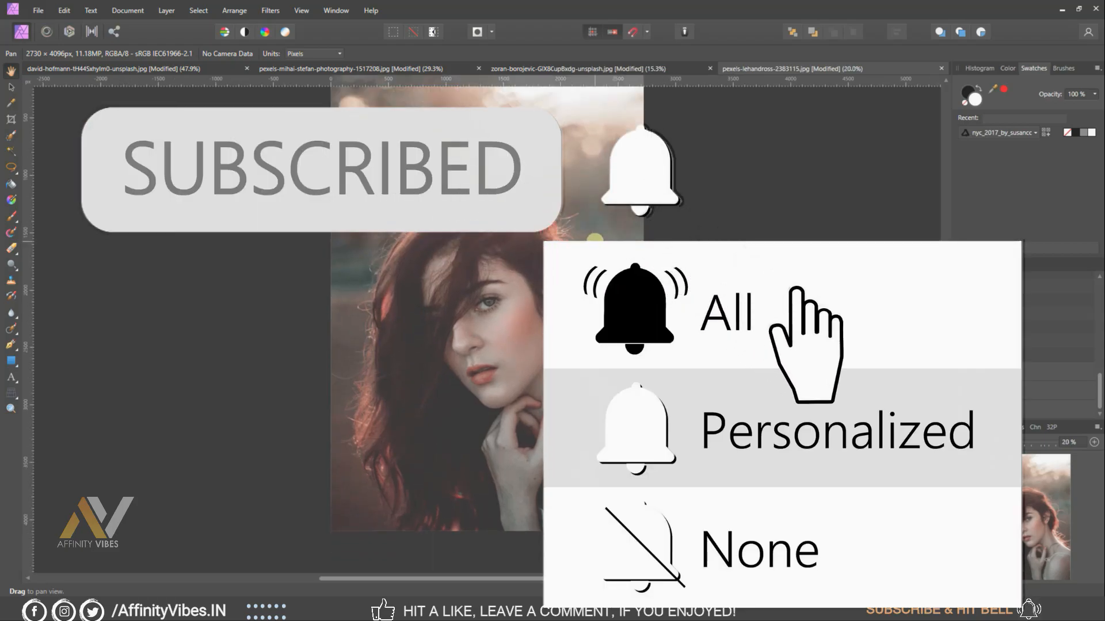
- Close the graded sample photos, leaving only the untouched ballerina forest photo open
{"action": "left_click", "coordinate": [571, 68]}
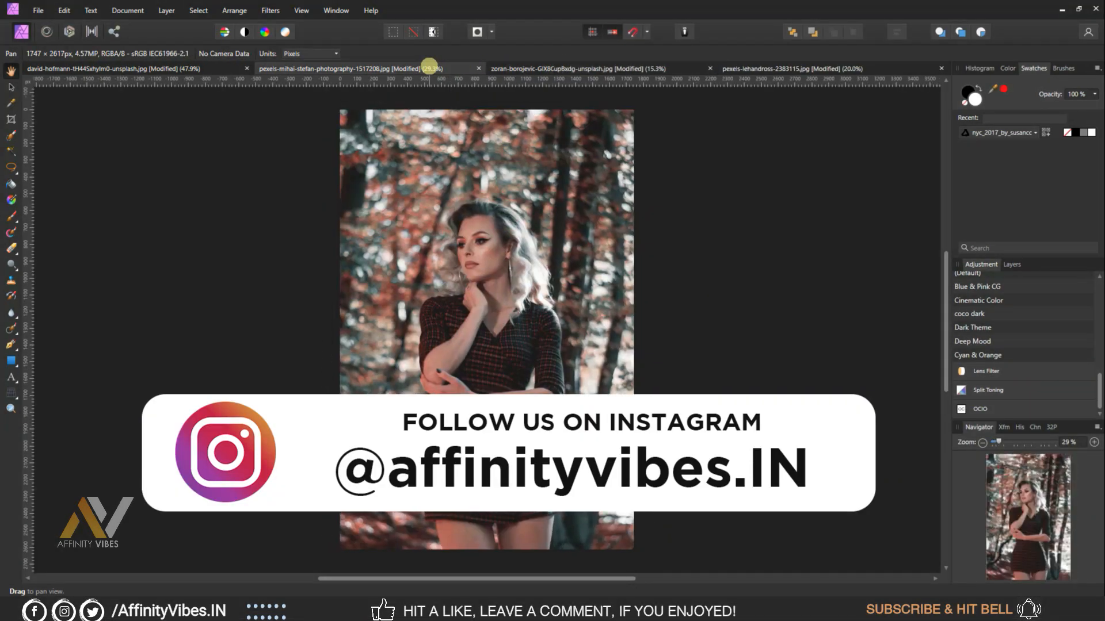
{"action": "left_click", "coordinate": [102, 68]}
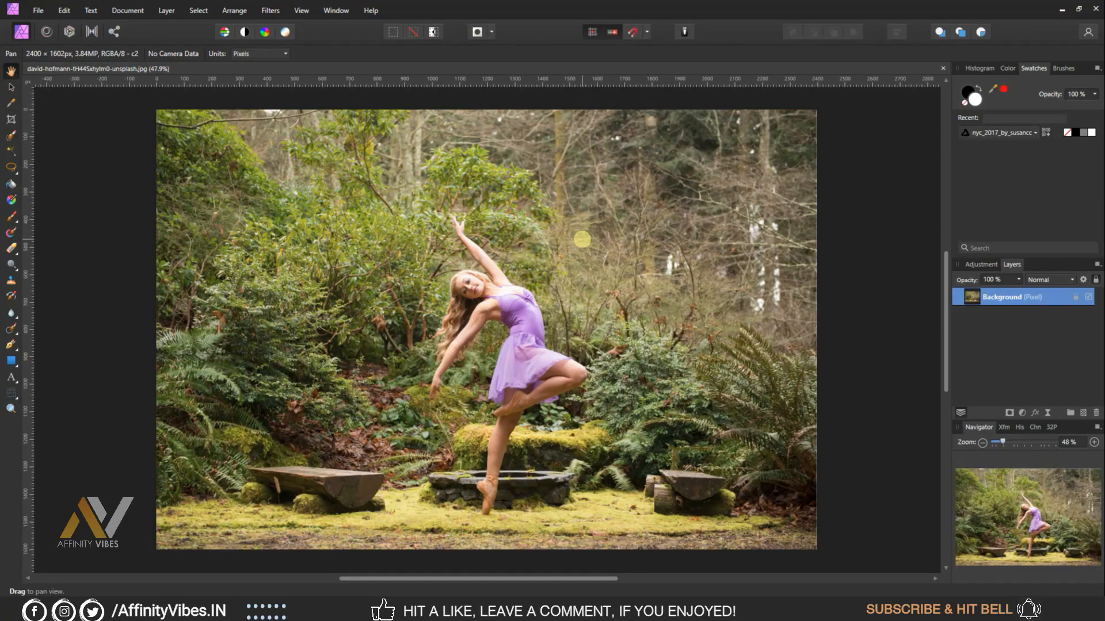
{"action": "mouse_move", "coordinate": [1025, 409]}
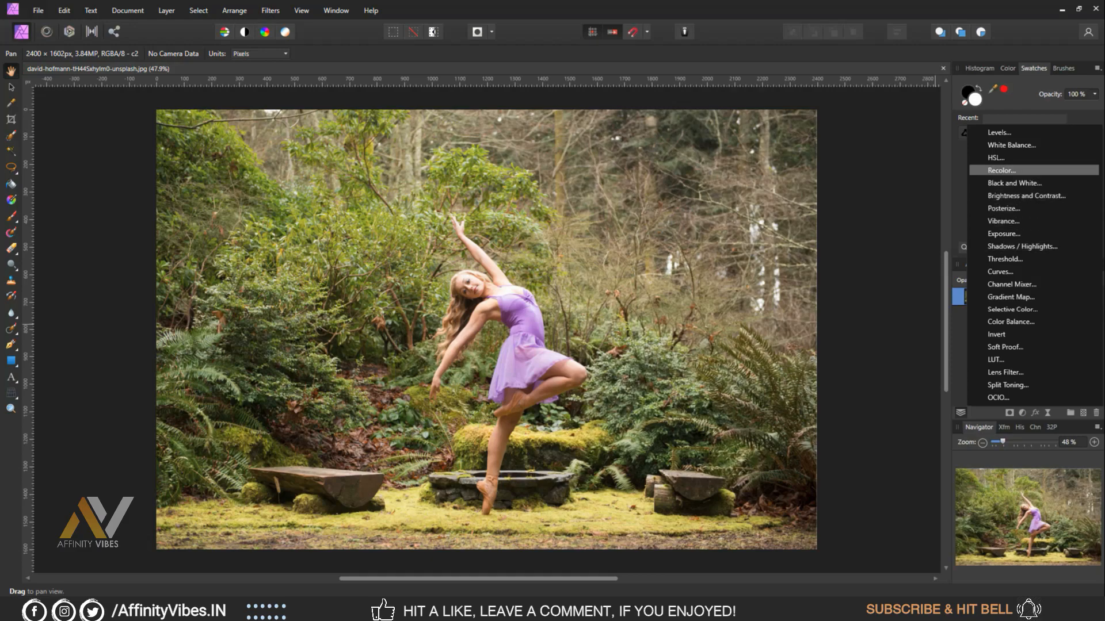
- Add an HSL adjustment and drain the yellow range's saturation to -100%
{"action": "left_click", "coordinate": [994, 158]}
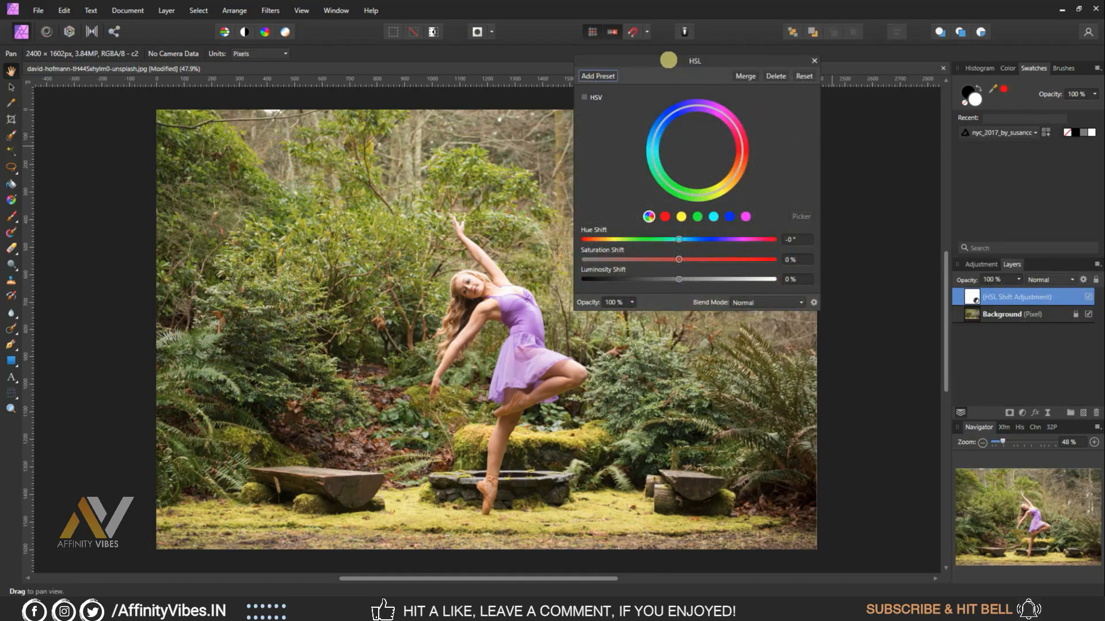
{"action": "left_click_drag", "start_coordinate": [694, 60], "coordinate": [713, 119]}
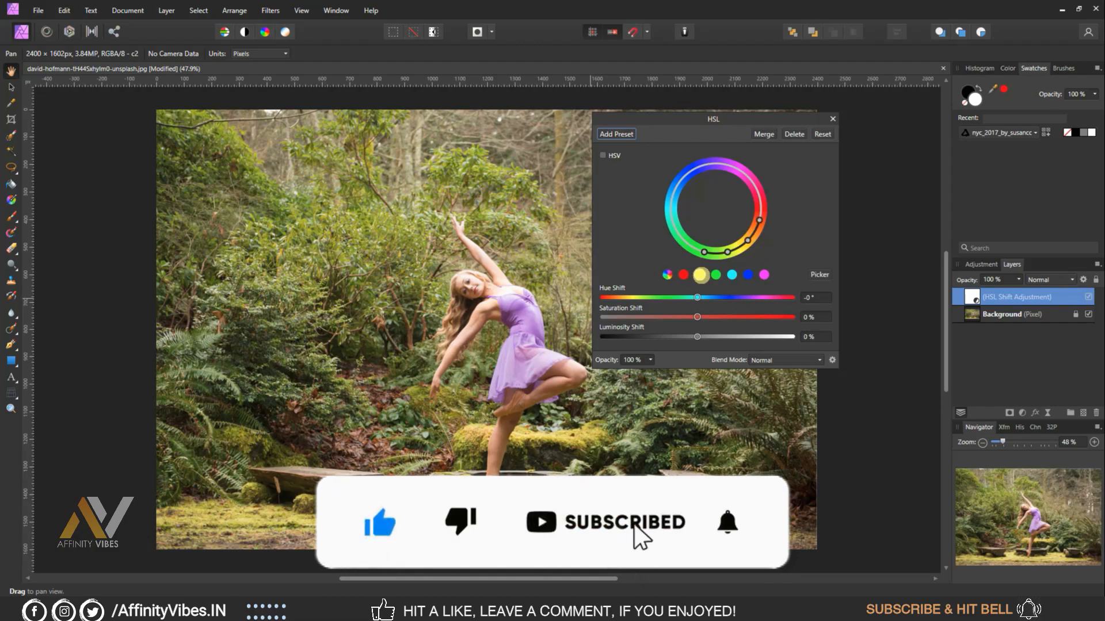
{"action": "left_click_drag", "start_coordinate": [697, 317], "coordinate": [666, 318]}
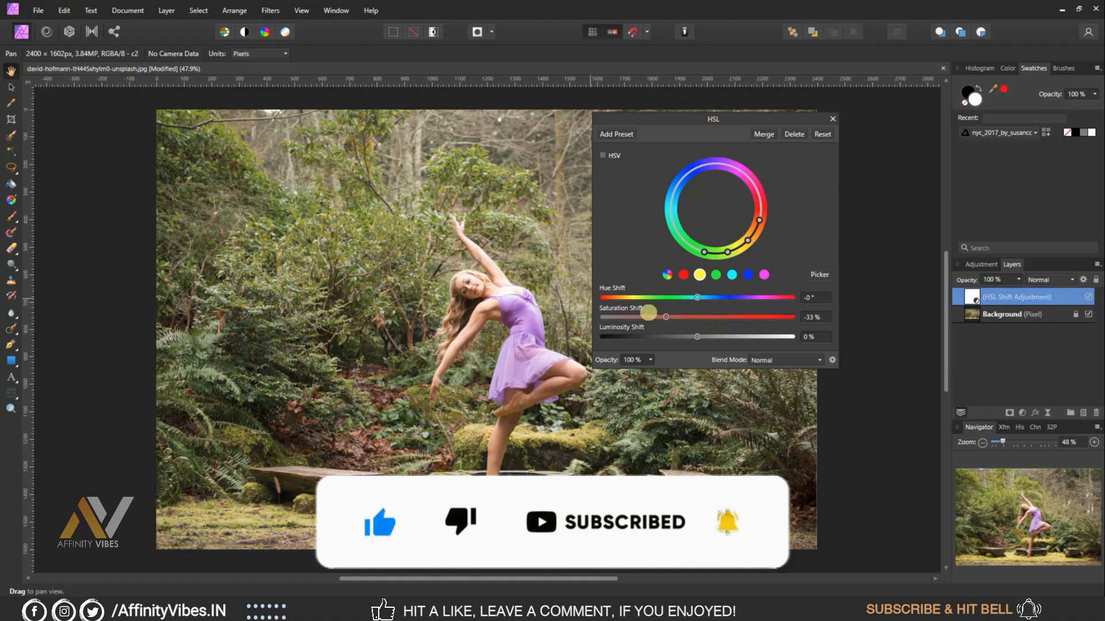
{"action": "left_click_drag", "start_coordinate": [647, 316], "coordinate": [602, 316]}
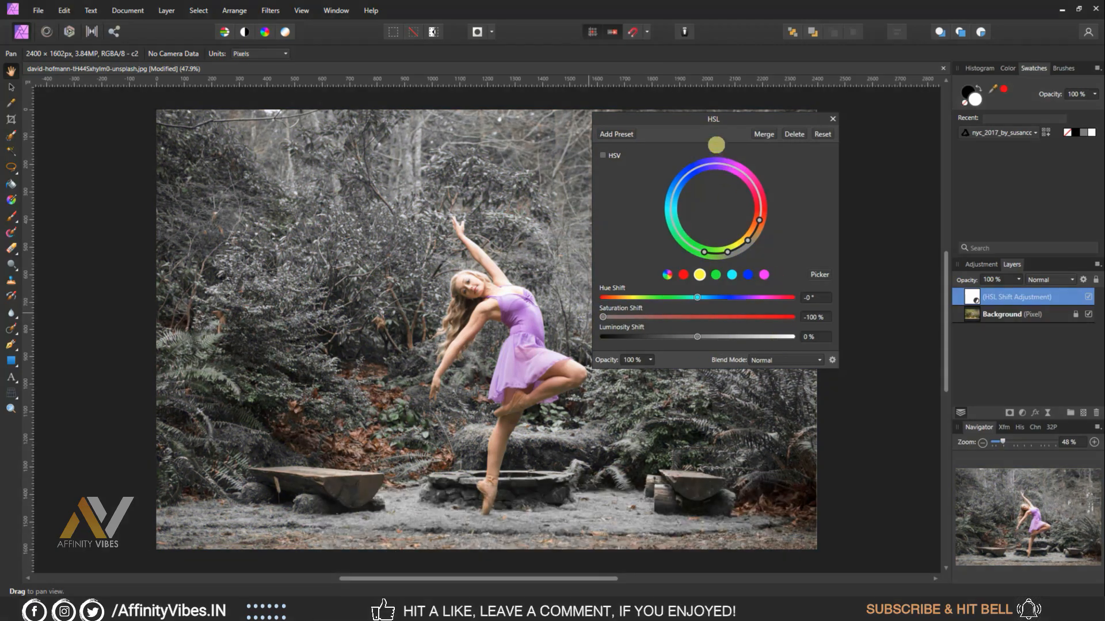
{"action": "left_click_drag", "start_coordinate": [712, 118], "coordinate": [765, 113]}
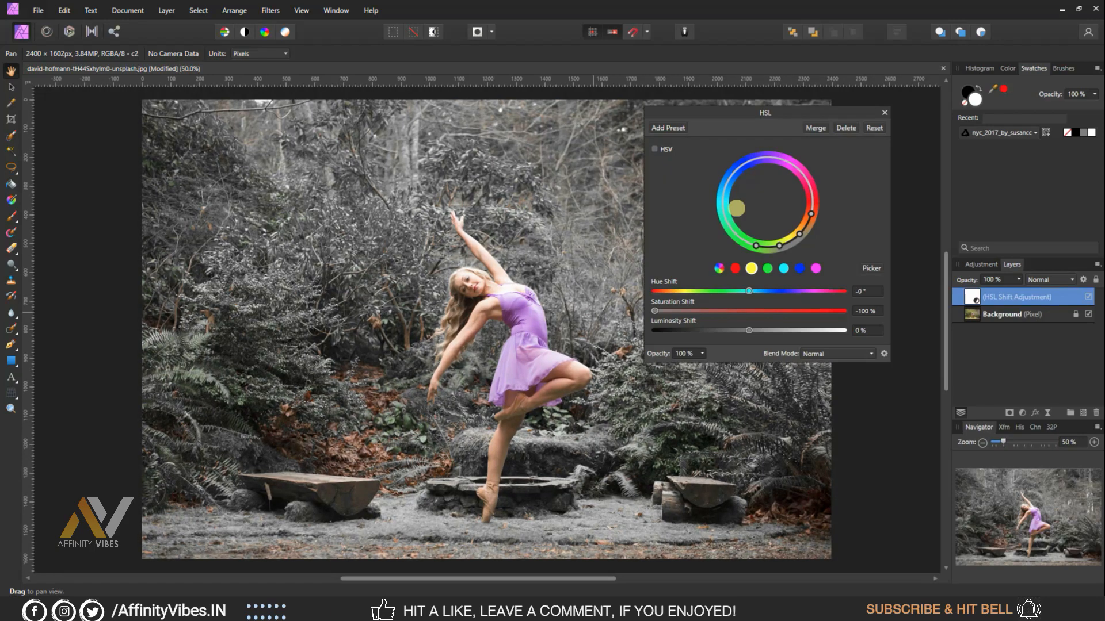
- Desaturate the green, cyan, blue and magenta ranges to -100%, greying the purple dress
{"action": "left_click", "coordinate": [718, 269]}
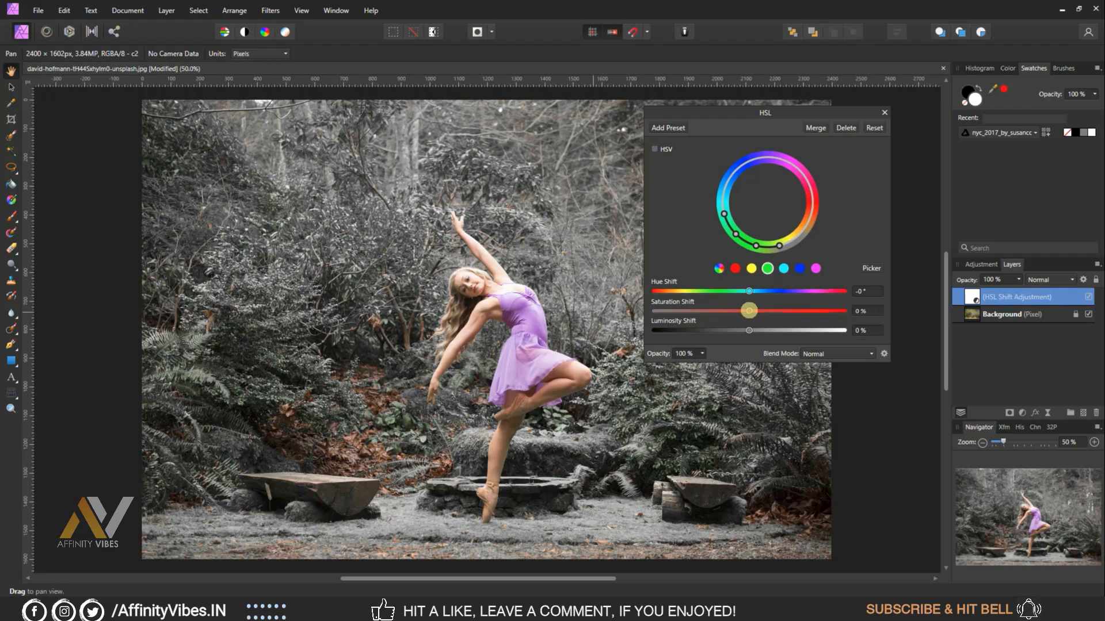
{"action": "left_click_drag", "start_coordinate": [749, 310], "coordinate": [764, 304]}
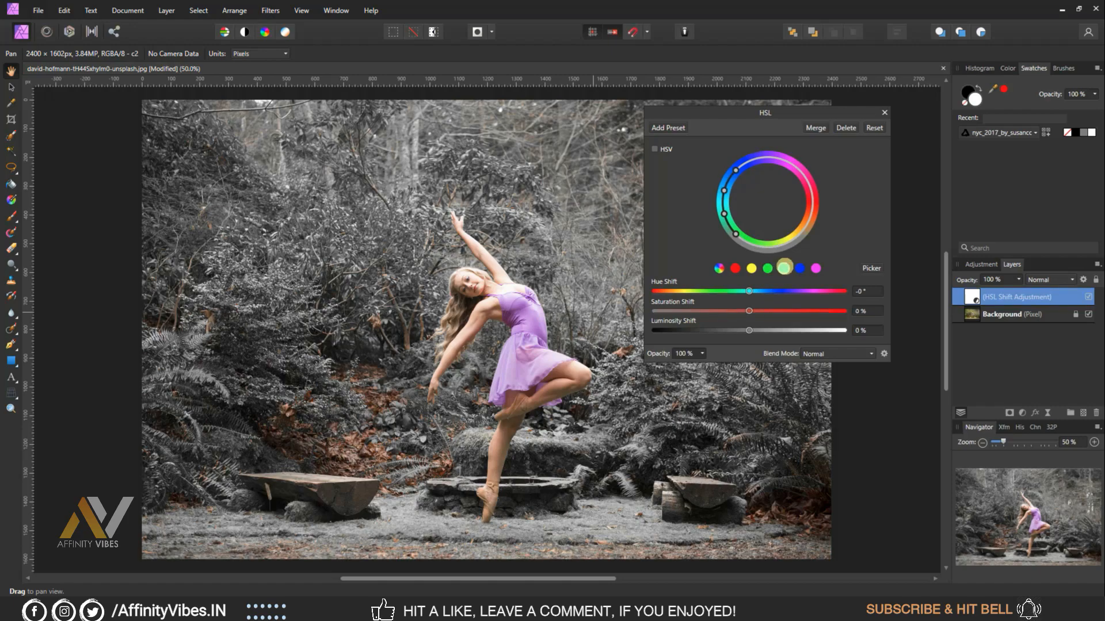
{"action": "left_click_drag", "start_coordinate": [749, 310], "coordinate": [676, 310]}
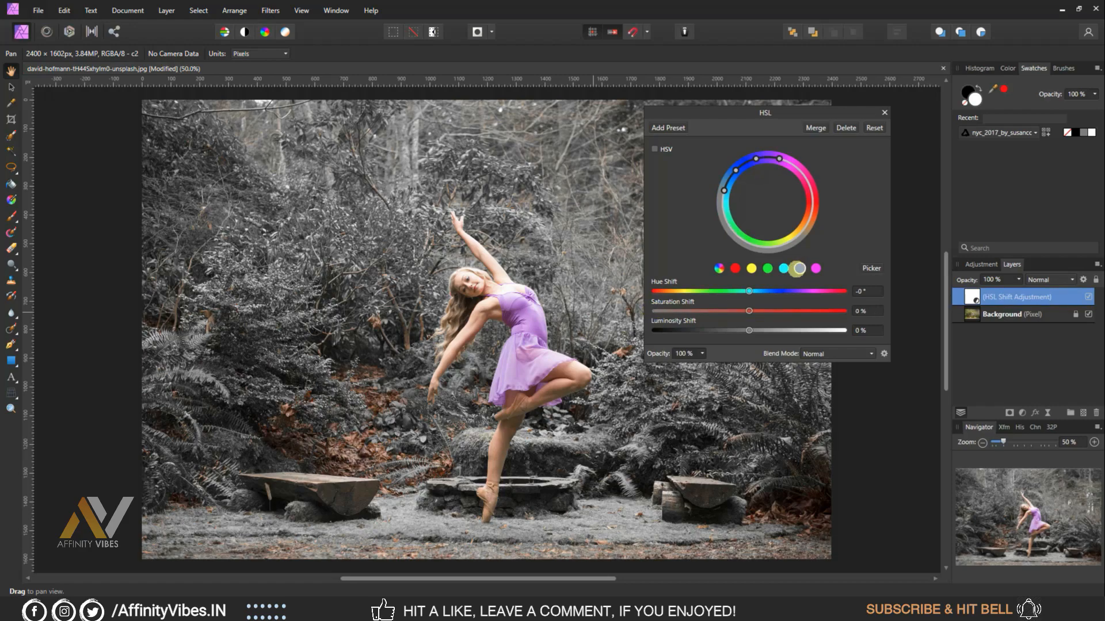
{"action": "left_click_drag", "start_coordinate": [749, 311], "coordinate": [651, 311]}
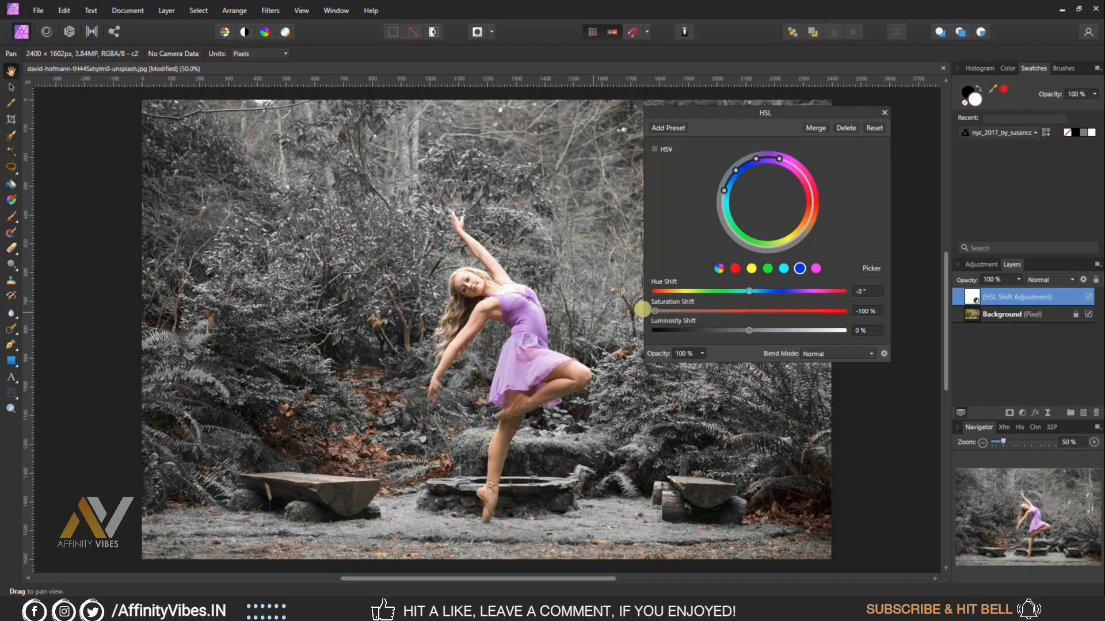
{"action": "left_click_drag", "start_coordinate": [654, 310], "coordinate": [797, 303]}
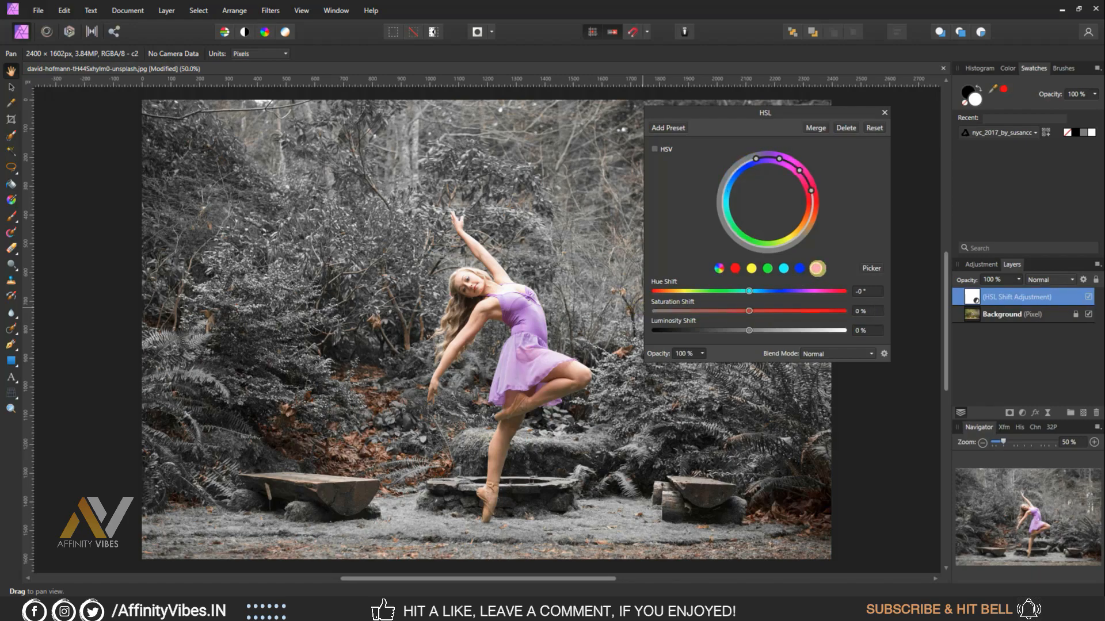
{"action": "left_click_drag", "start_coordinate": [750, 310], "coordinate": [714, 309]}
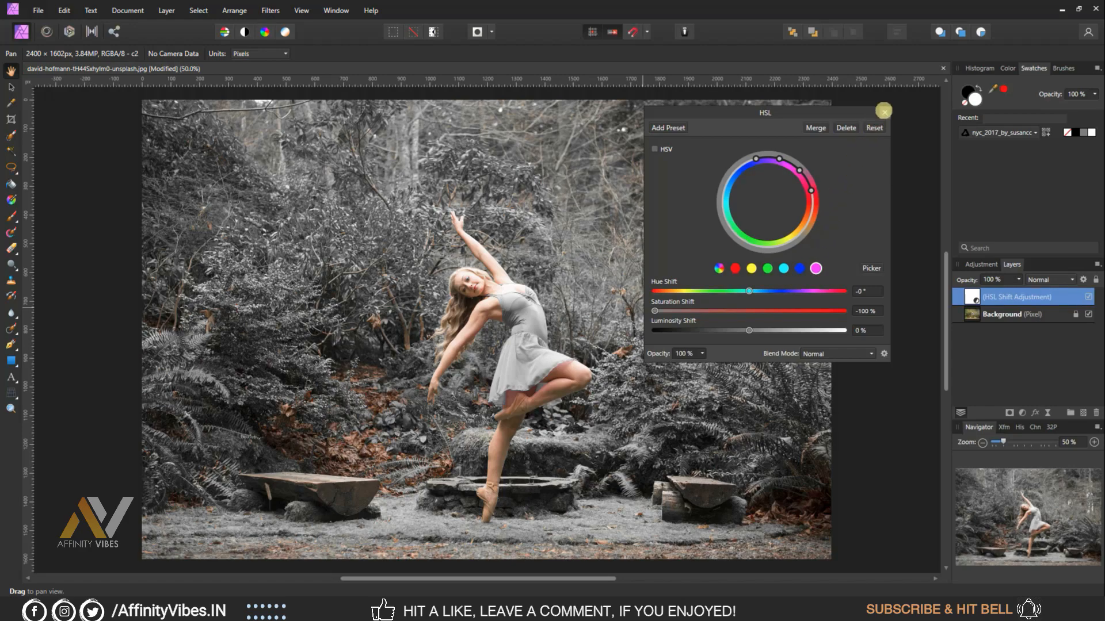
- Close the HSL settings, leaving the nearly monochrome ballerina photo
{"action": "left_click", "coordinate": [884, 112]}
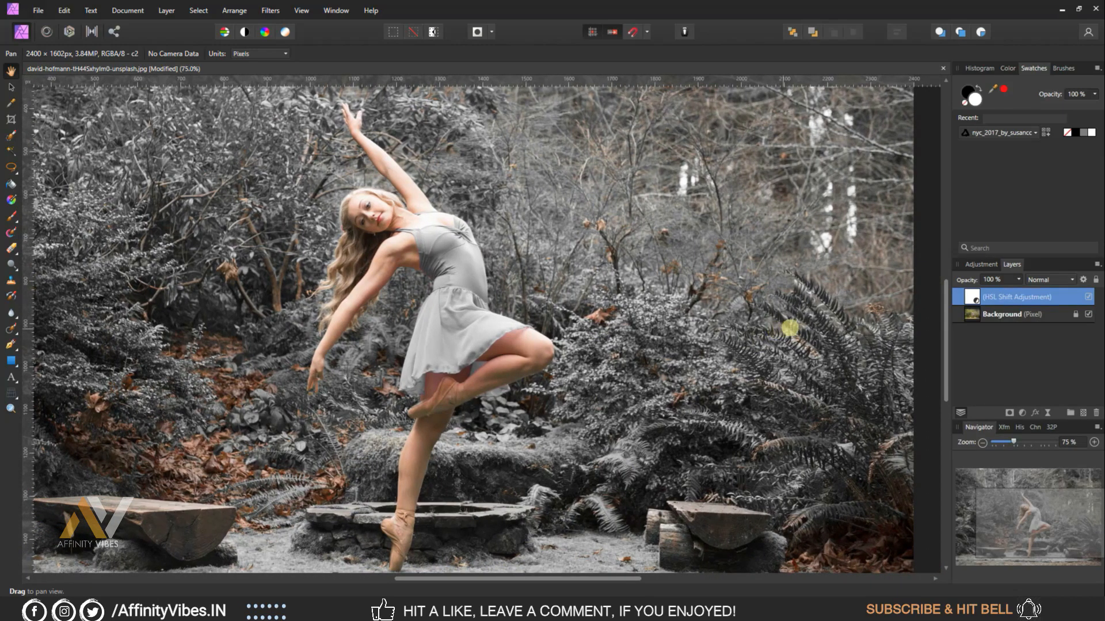
{"action": "mouse_move", "coordinate": [1022, 414]}
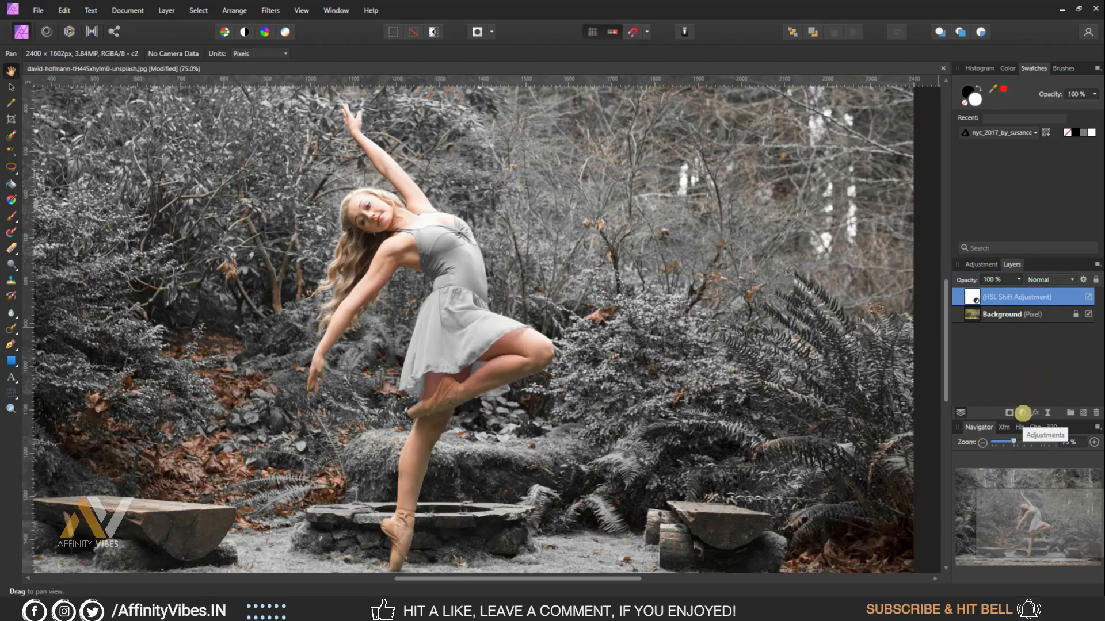
- Add a Selective Color adjustment above the HSL layer
{"action": "left_click", "coordinate": [1022, 414]}
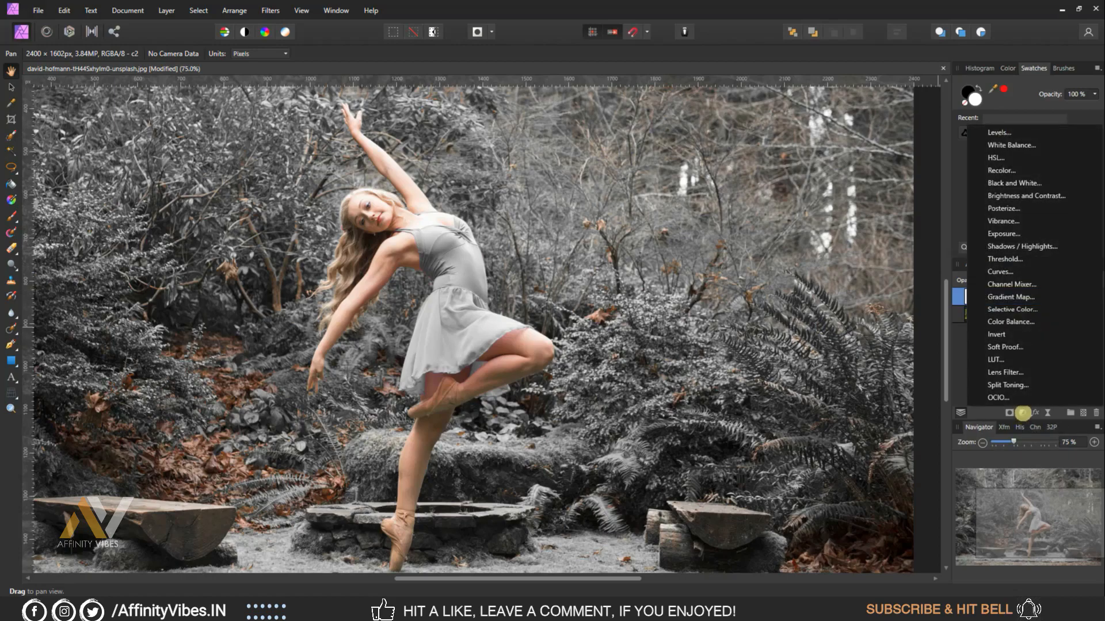
{"action": "left_click", "coordinate": [1012, 309]}
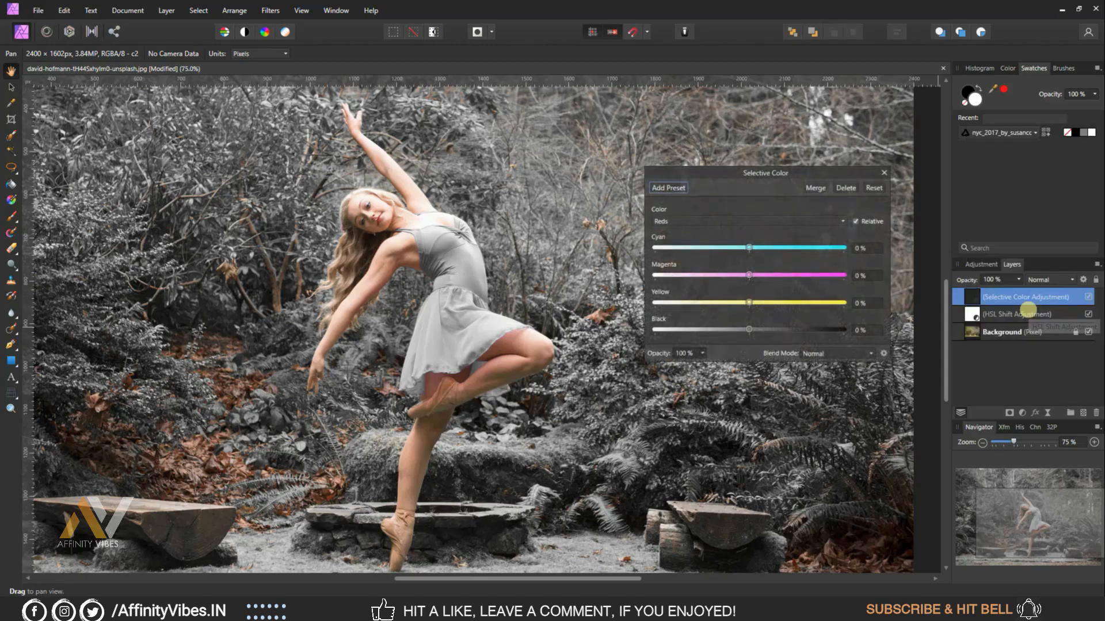
{"action": "left_click_drag", "start_coordinate": [764, 172], "coordinate": [704, 106]}
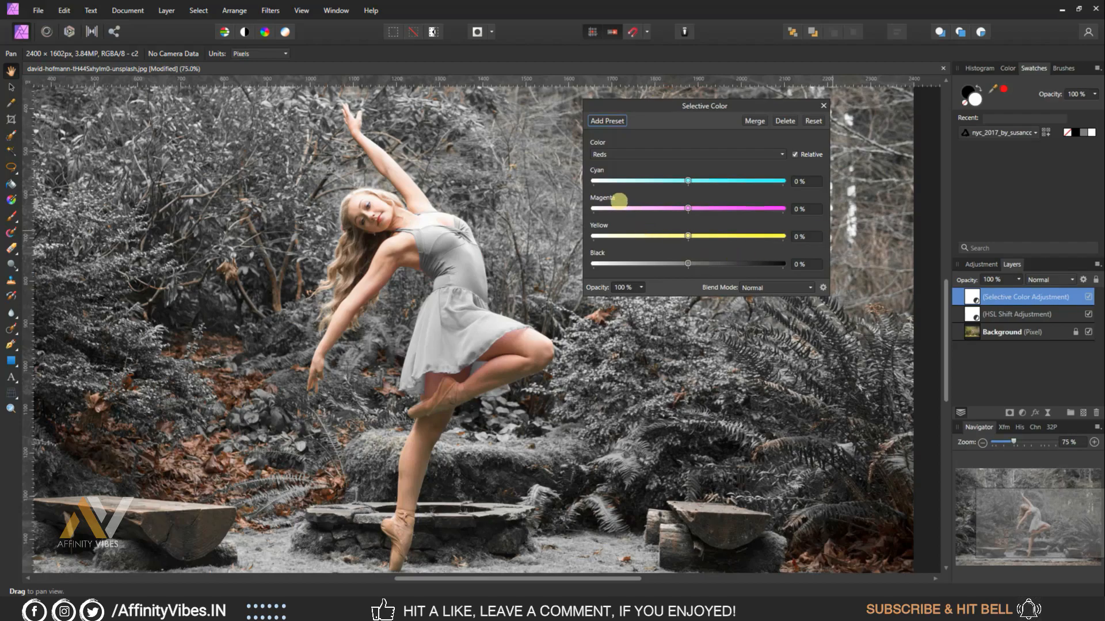
- Choose the Reds range and cut its Cyan to -50%, warming the fallen leaves
{"action": "left_click", "coordinate": [687, 155]}
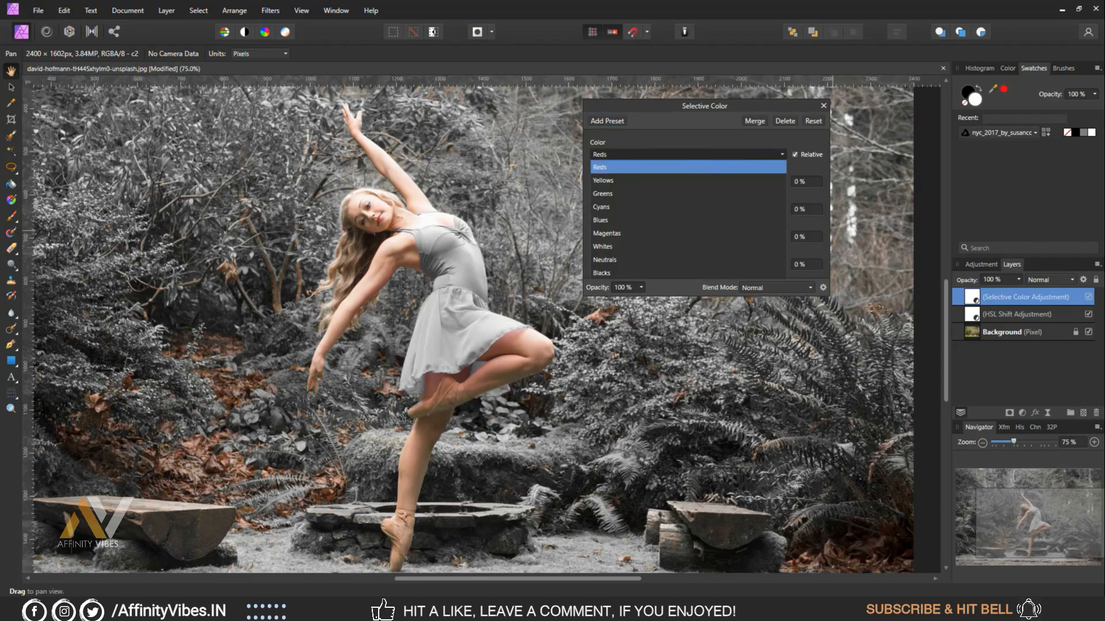
{"action": "left_click", "coordinate": [599, 166]}
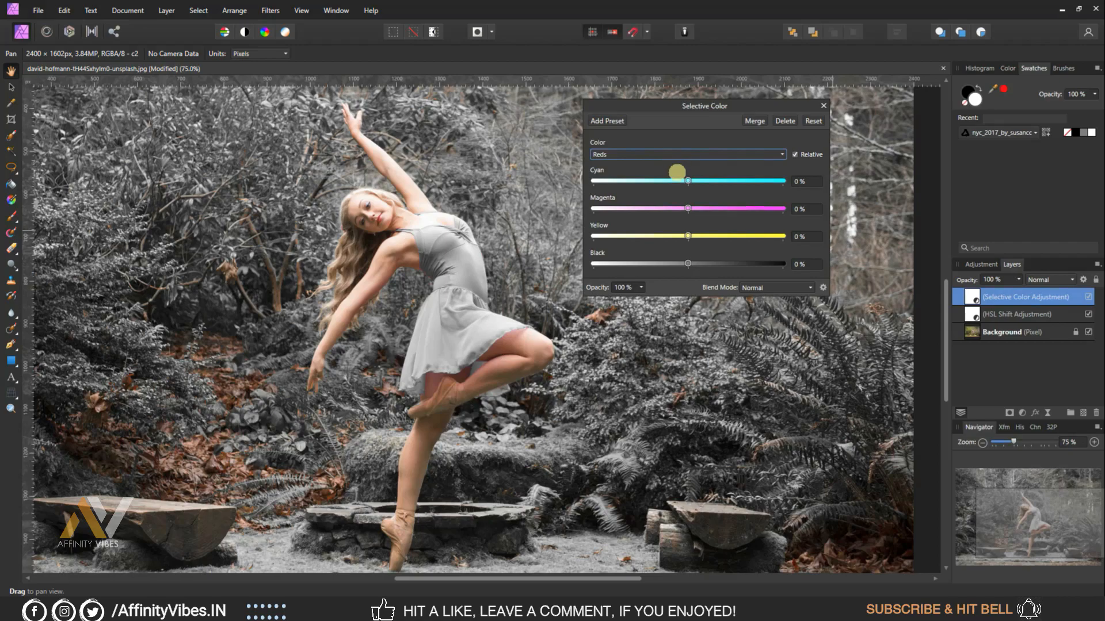
{"action": "left_click_drag", "start_coordinate": [676, 172], "coordinate": [687, 181]}
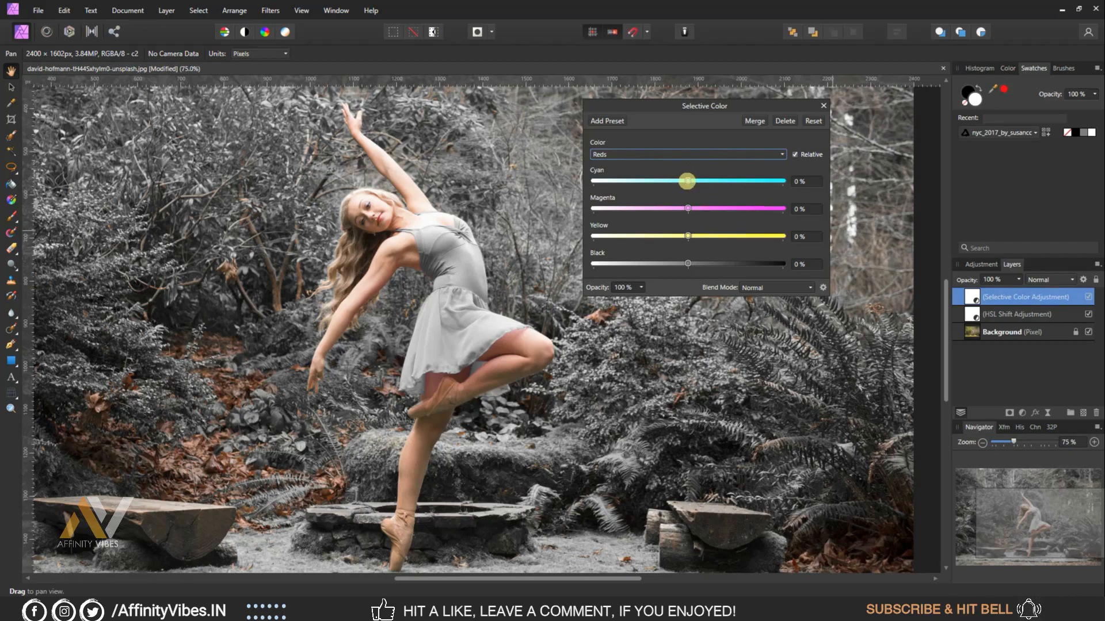
{"action": "left_click_drag", "start_coordinate": [687, 181], "coordinate": [645, 180]}
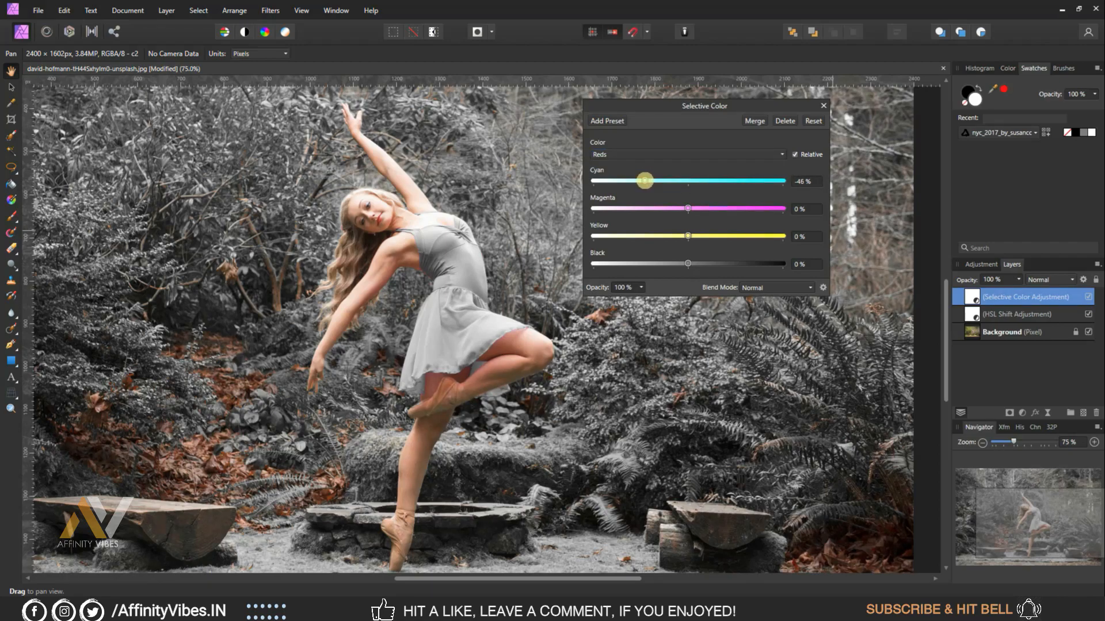
{"action": "left_click_drag", "start_coordinate": [644, 180], "coordinate": [640, 181]}
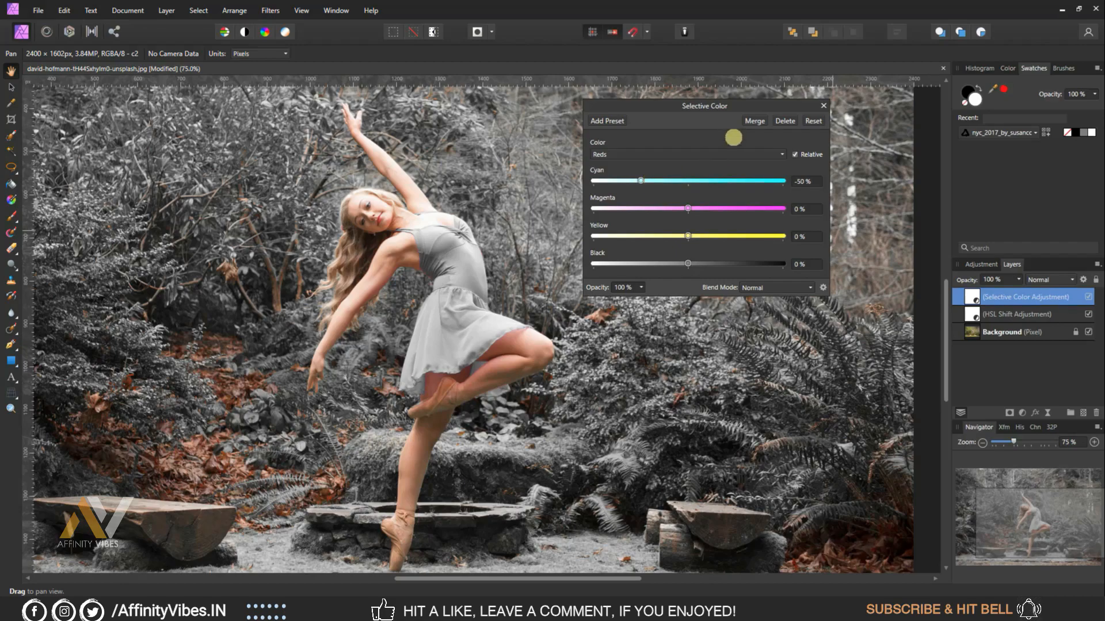
{"action": "left_click_drag", "start_coordinate": [733, 137], "coordinate": [742, 146]}
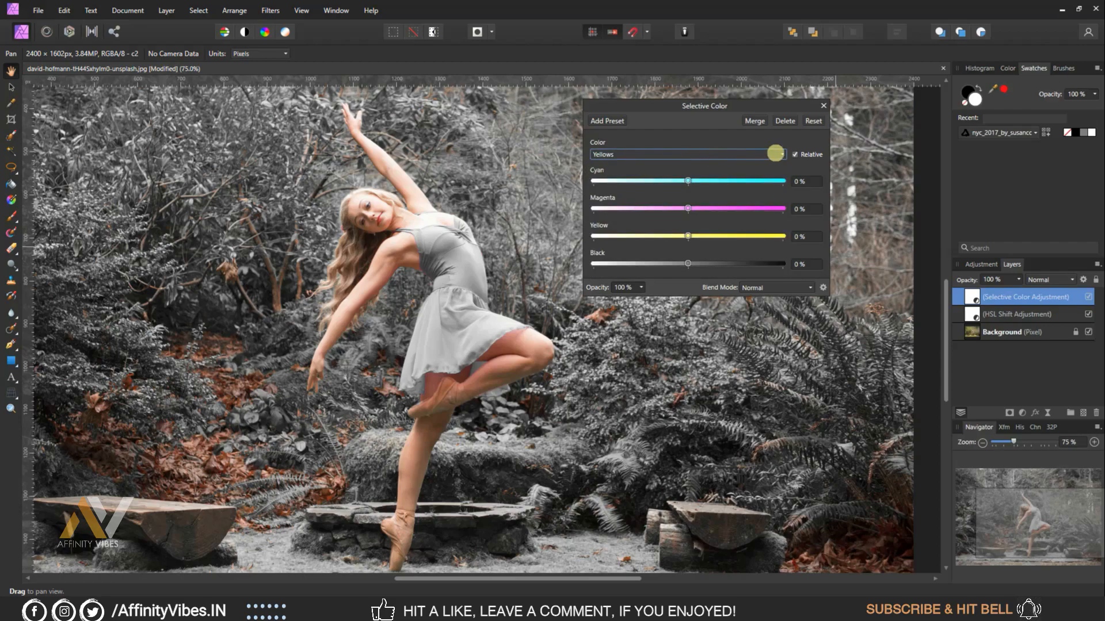
- Set both Cyan and Yellow in the Yellows range to -100%
{"action": "left_click_drag", "start_coordinate": [774, 181], "coordinate": [688, 181]}
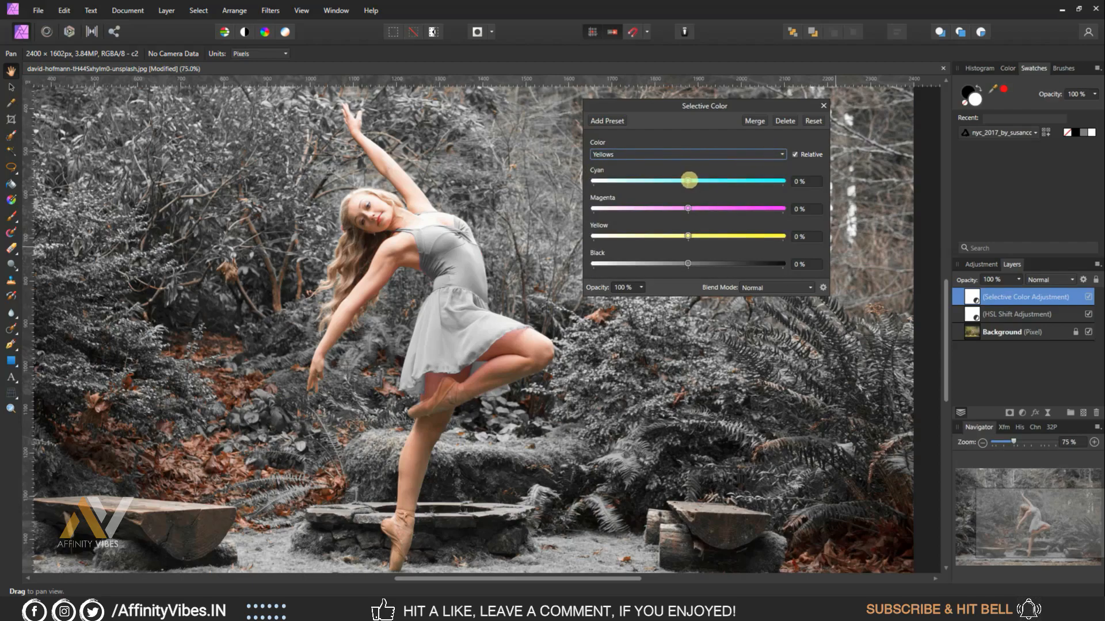
{"action": "left_click_drag", "start_coordinate": [688, 180], "coordinate": [594, 180]}
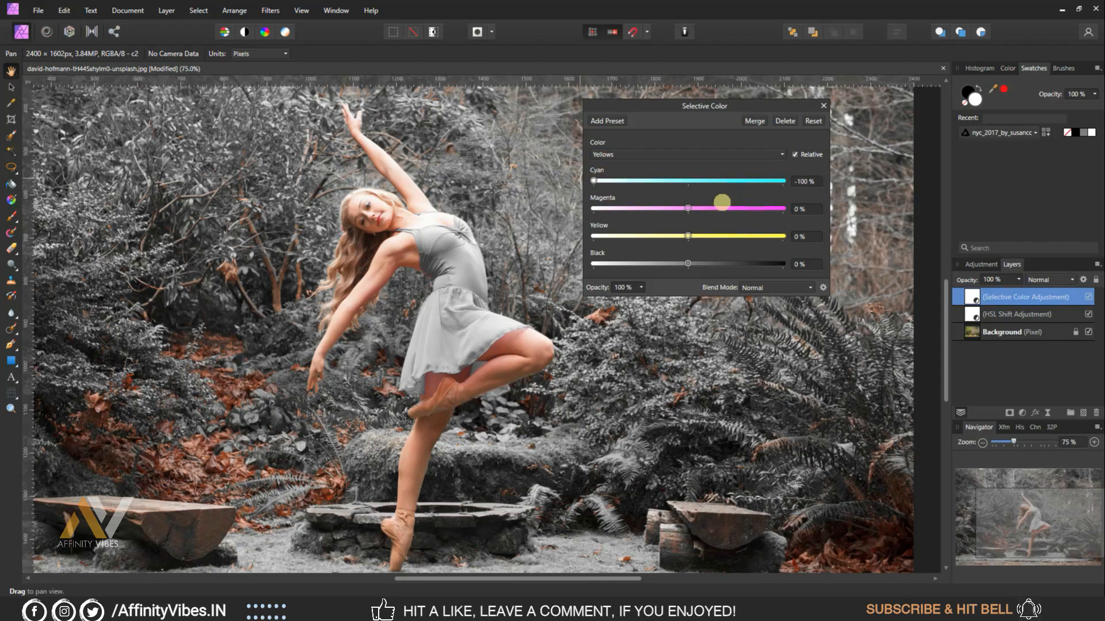
{"action": "left_click_drag", "start_coordinate": [723, 202], "coordinate": [688, 236]}
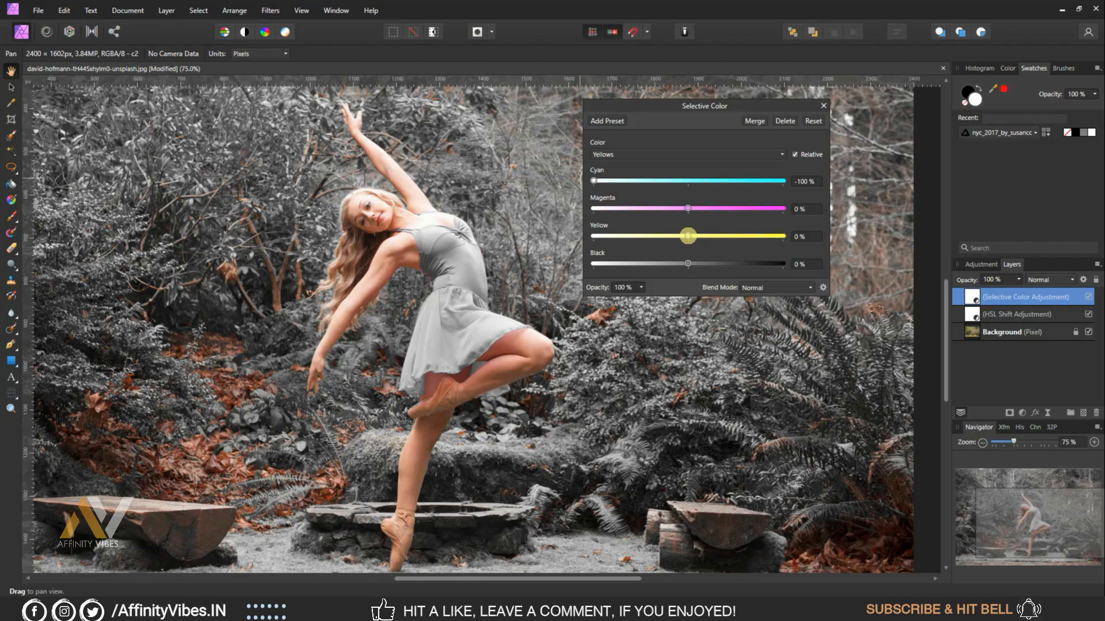
{"action": "left_click_drag", "start_coordinate": [689, 236], "coordinate": [594, 236]}
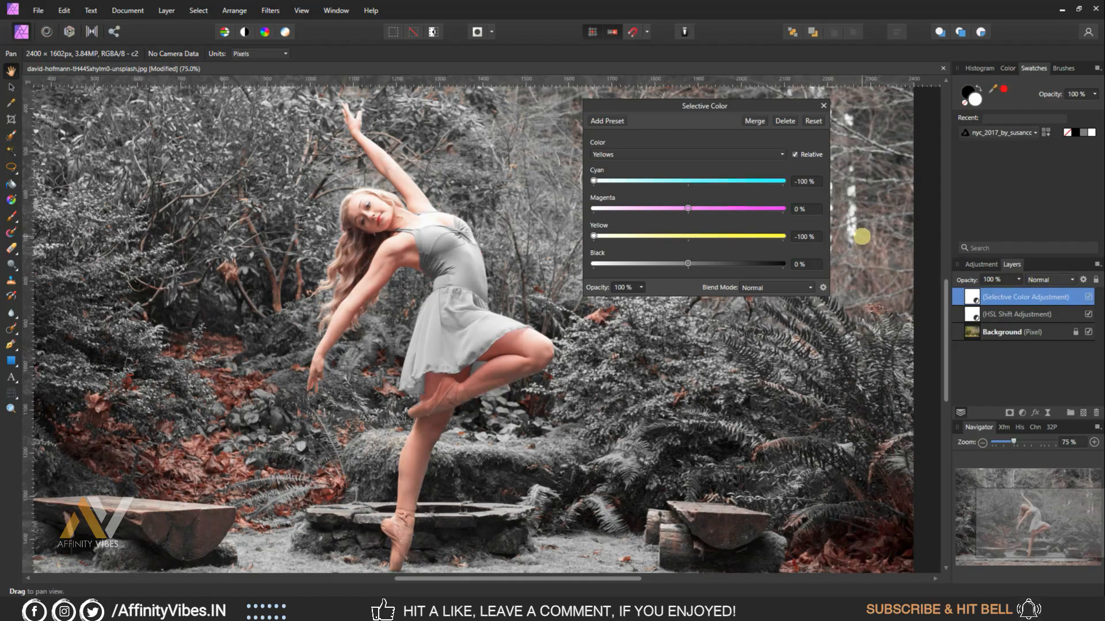
- Switch to Neutrals and tint them teal with Cyan 20% and Black 12%
{"action": "left_click", "coordinate": [687, 155]}
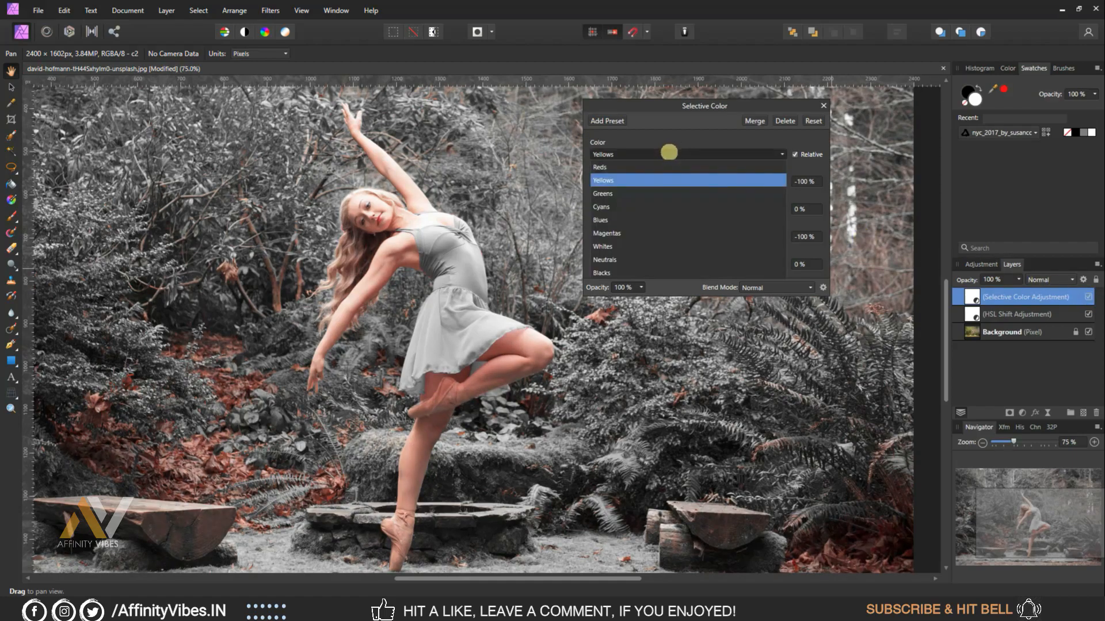
{"action": "left_click", "coordinate": [604, 259]}
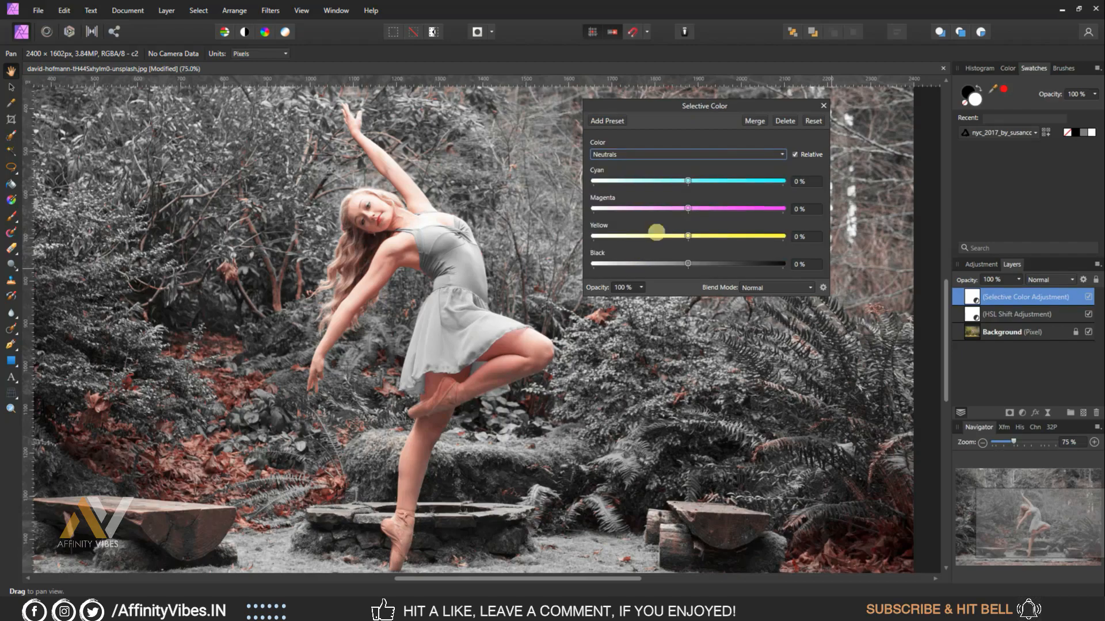
{"action": "left_click_drag", "start_coordinate": [688, 181], "coordinate": [693, 181]}
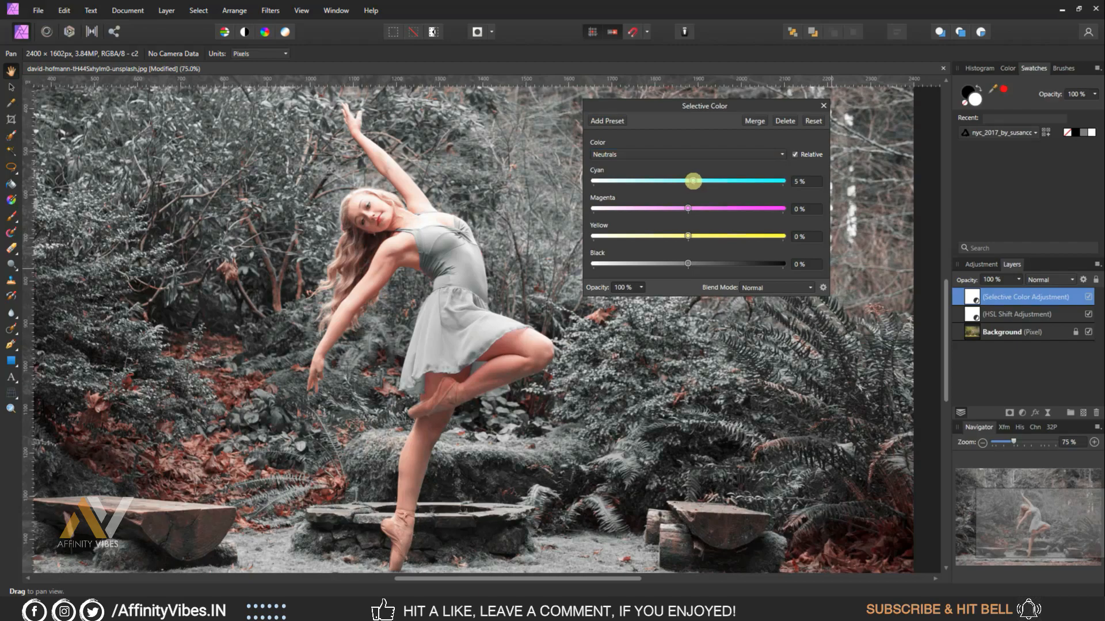
{"action": "left_click_drag", "start_coordinate": [693, 180], "coordinate": [706, 181]}
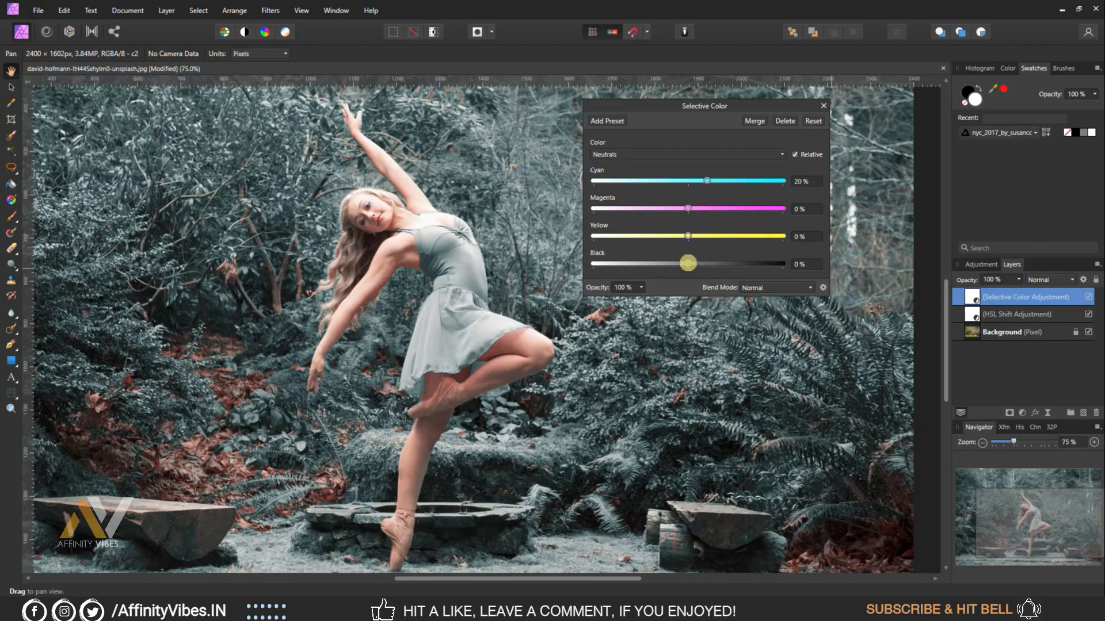
{"action": "left_click_drag", "start_coordinate": [688, 263], "coordinate": [699, 263]}
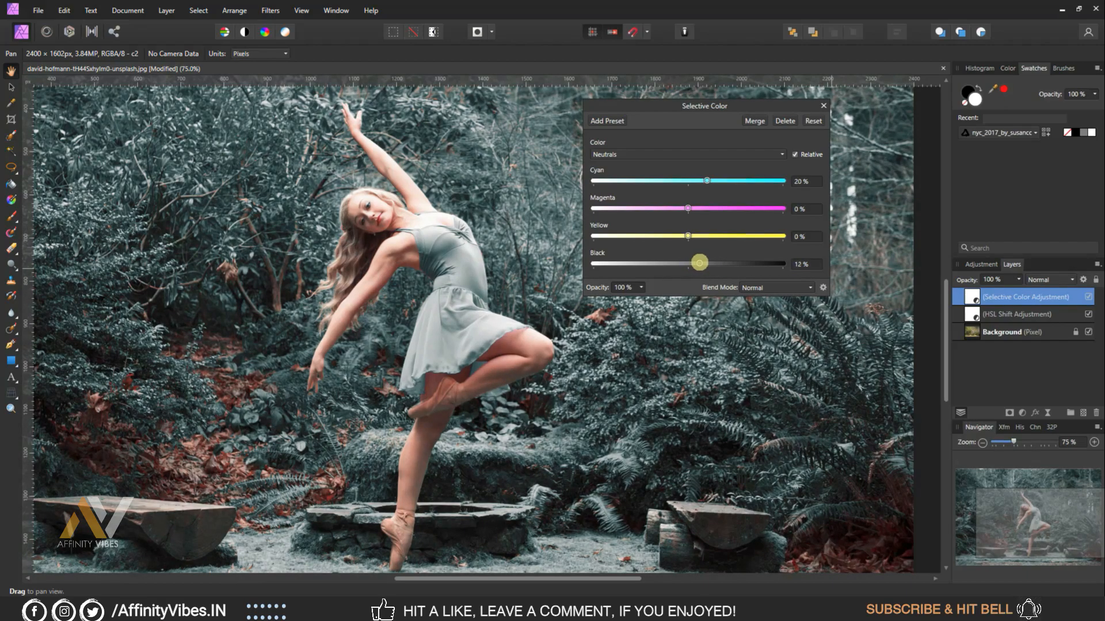
{"action": "left_click_drag", "start_coordinate": [699, 263], "coordinate": [697, 264]}
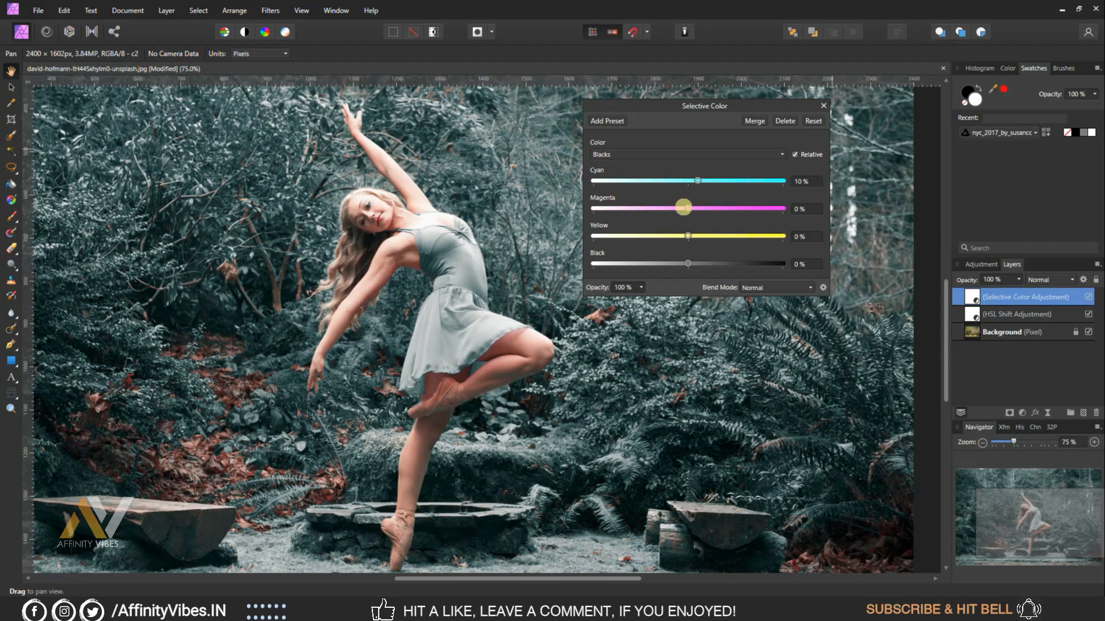
- Give the Blacks range 10% Magenta, Yellow and Black each, then close the settings
{"action": "left_click_drag", "start_coordinate": [682, 208], "coordinate": [700, 208]}
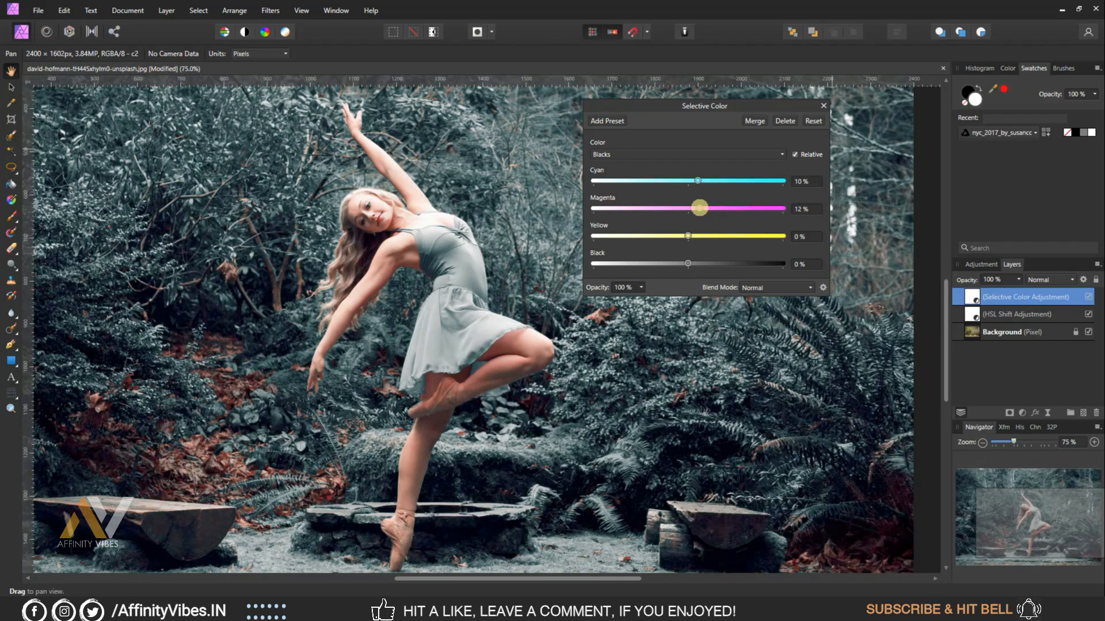
{"action": "left_click_drag", "start_coordinate": [699, 209], "coordinate": [696, 208]}
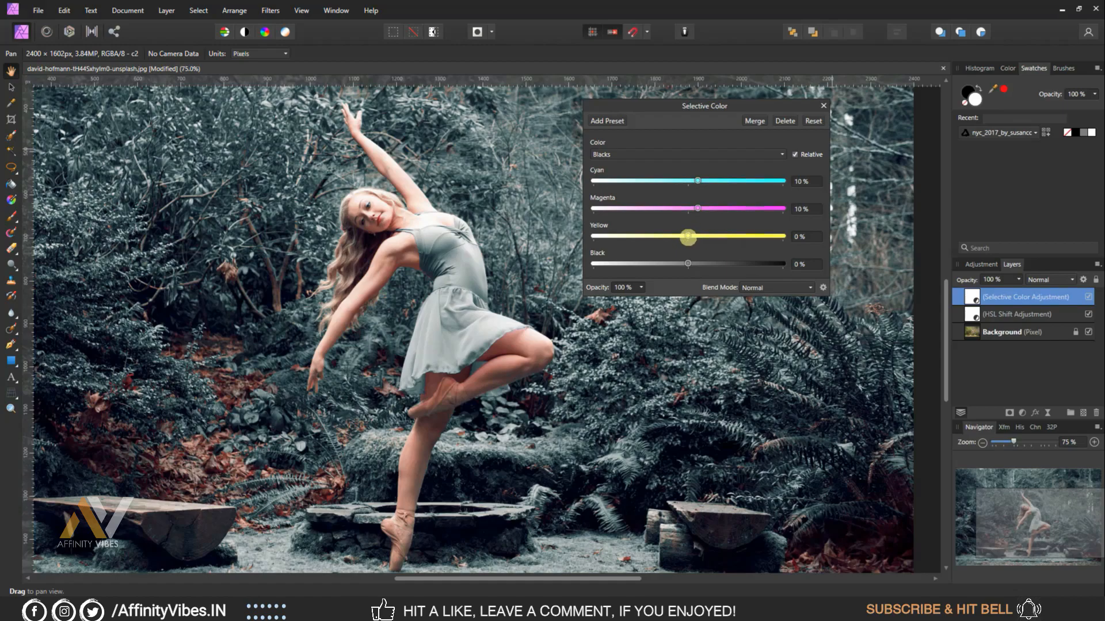
{"action": "left_click_drag", "start_coordinate": [687, 238], "coordinate": [699, 237]}
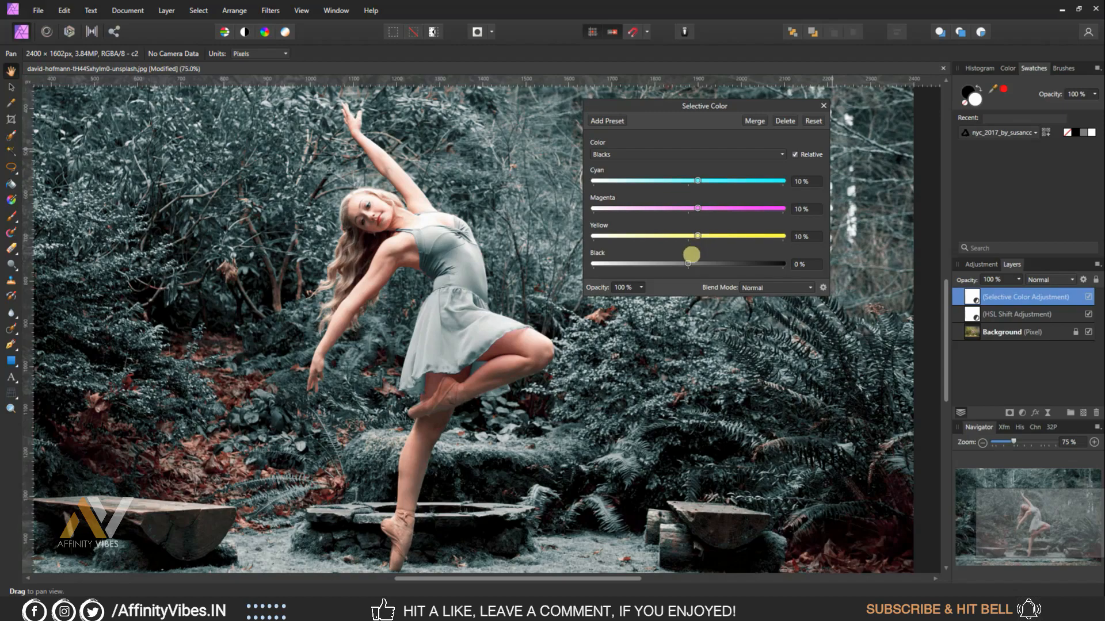
{"action": "left_click_drag", "start_coordinate": [687, 262], "coordinate": [695, 262]}
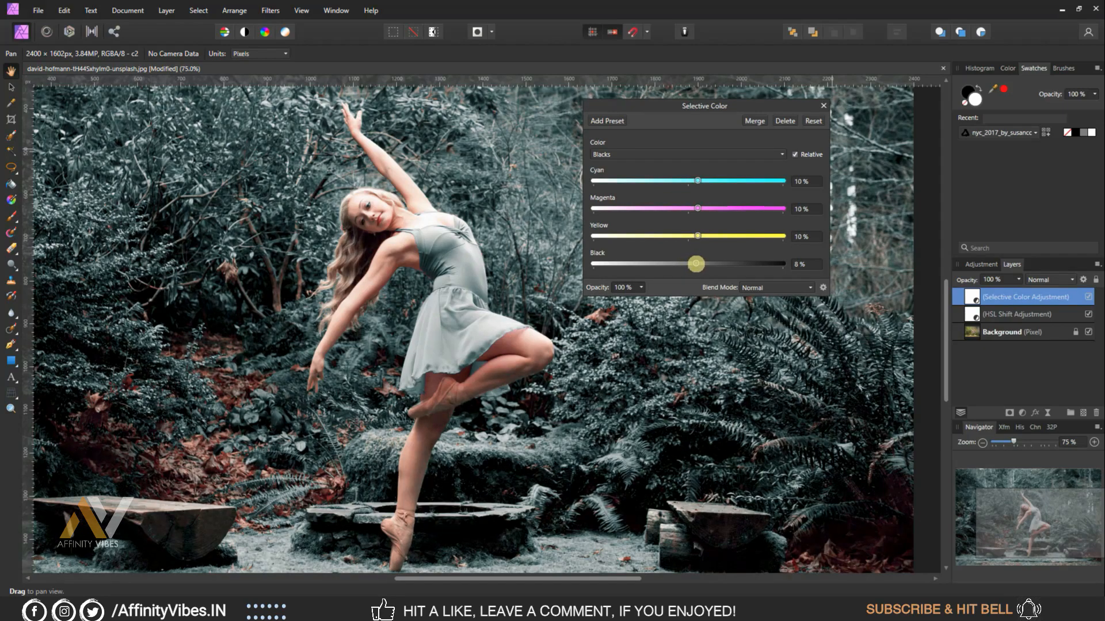
{"action": "left_click_drag", "start_coordinate": [695, 264], "coordinate": [698, 263]}
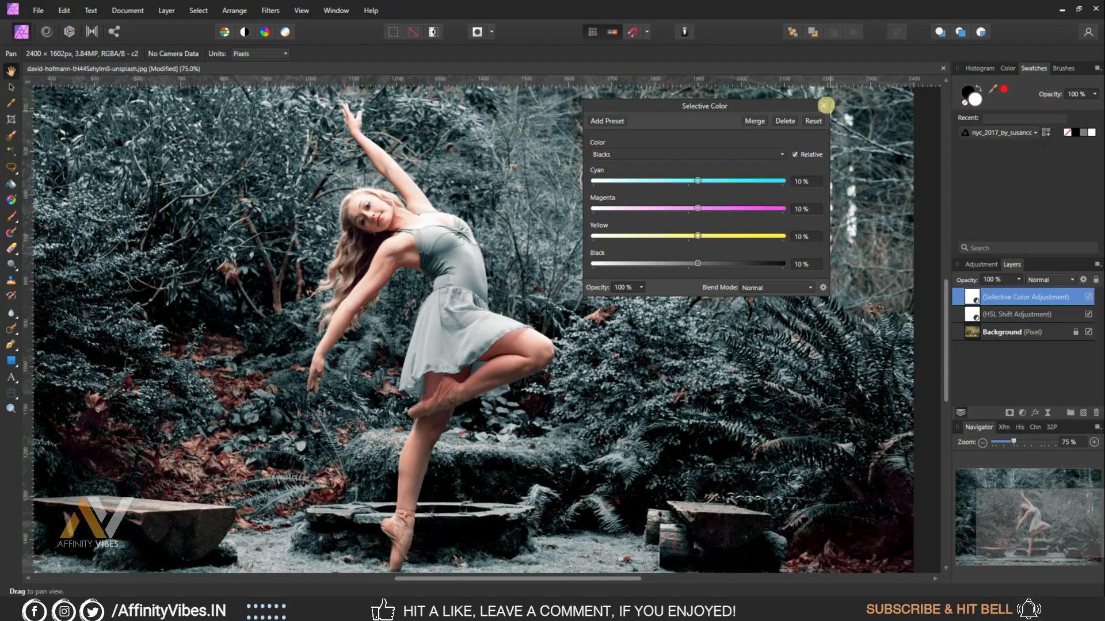
{"action": "left_click", "coordinate": [824, 105]}
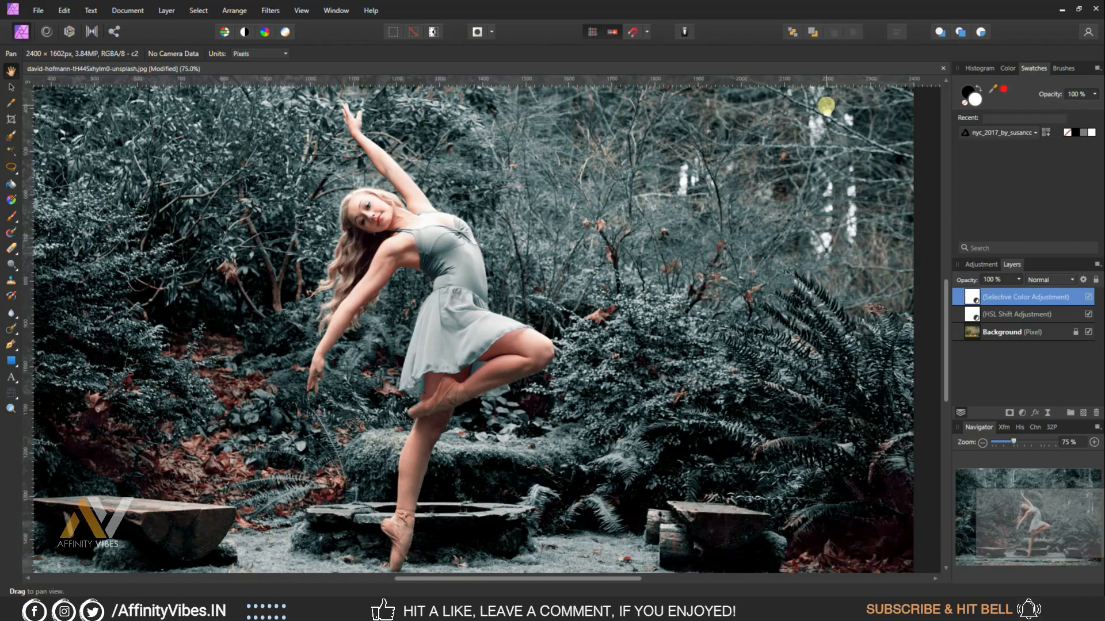
{"action": "mouse_move", "coordinate": [833, 199]}
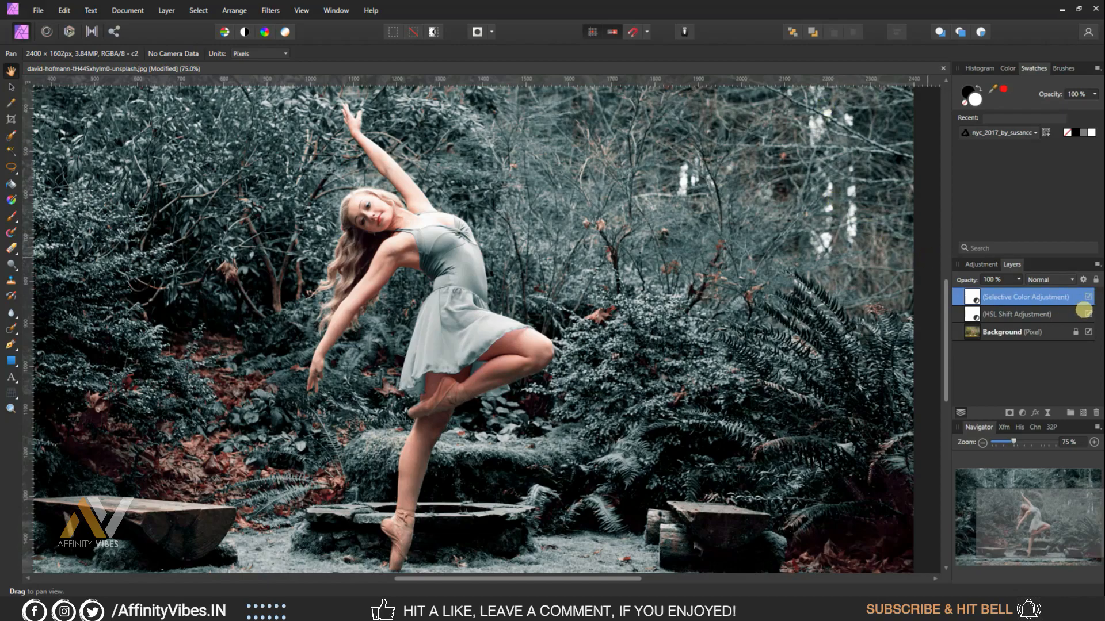
- Select the Selective Color layer and bring up the adjustment types list
{"action": "left_click", "coordinate": [1016, 313]}
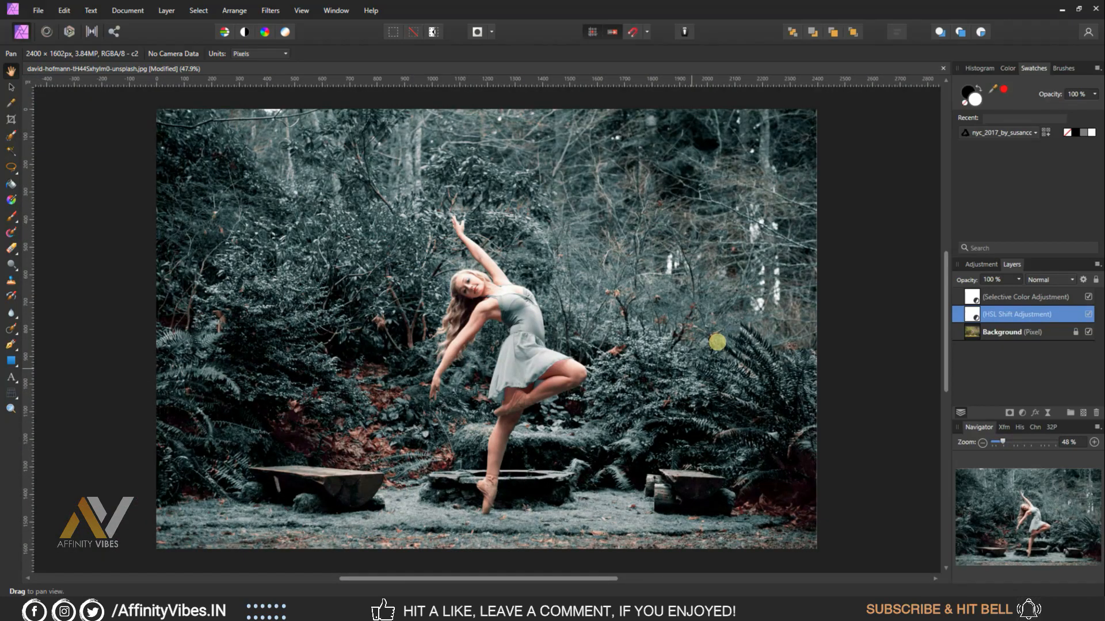
{"action": "left_click", "coordinate": [1025, 296]}
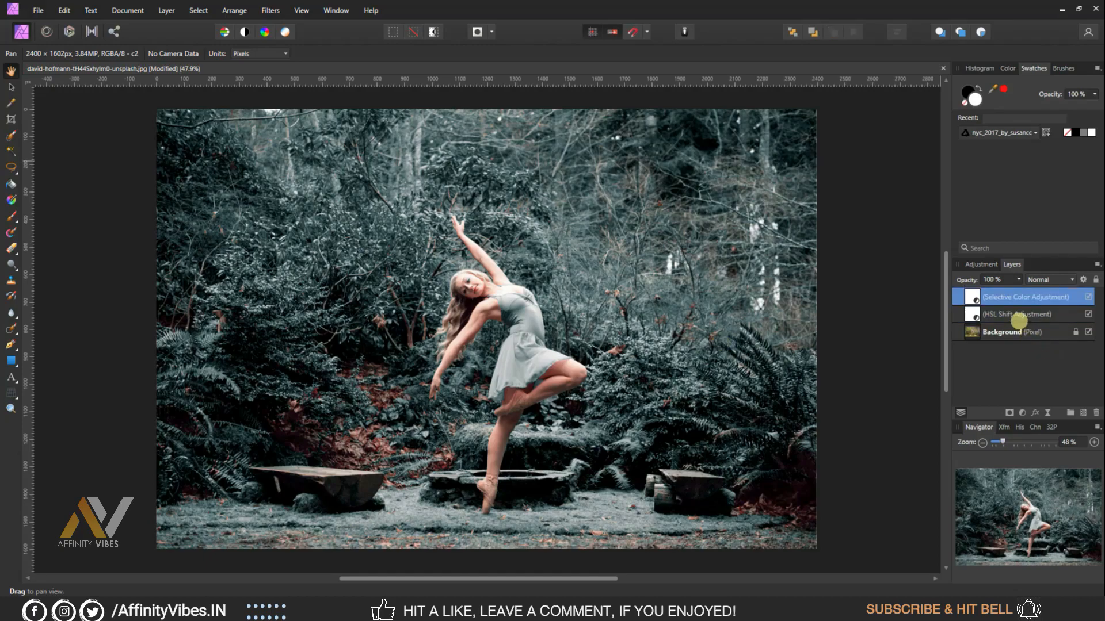
{"action": "mouse_move", "coordinate": [1025, 412]}
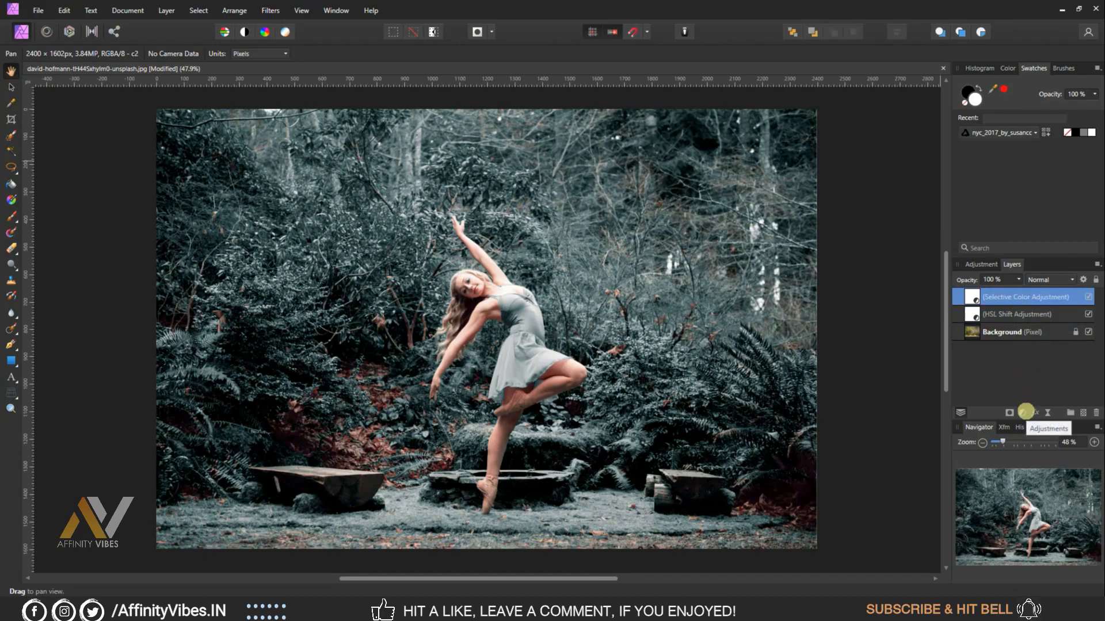
{"action": "left_click", "coordinate": [1025, 412]}
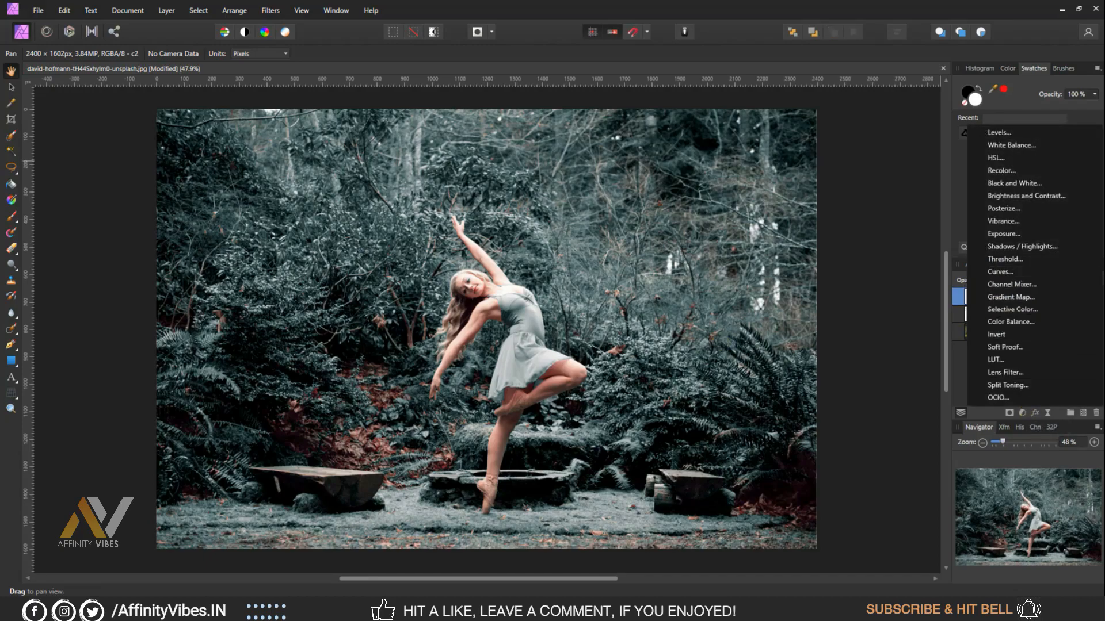
- Add a Curves adjustment and pin the midtones with an anchor point mid-curve
{"action": "left_click", "coordinate": [1000, 271]}
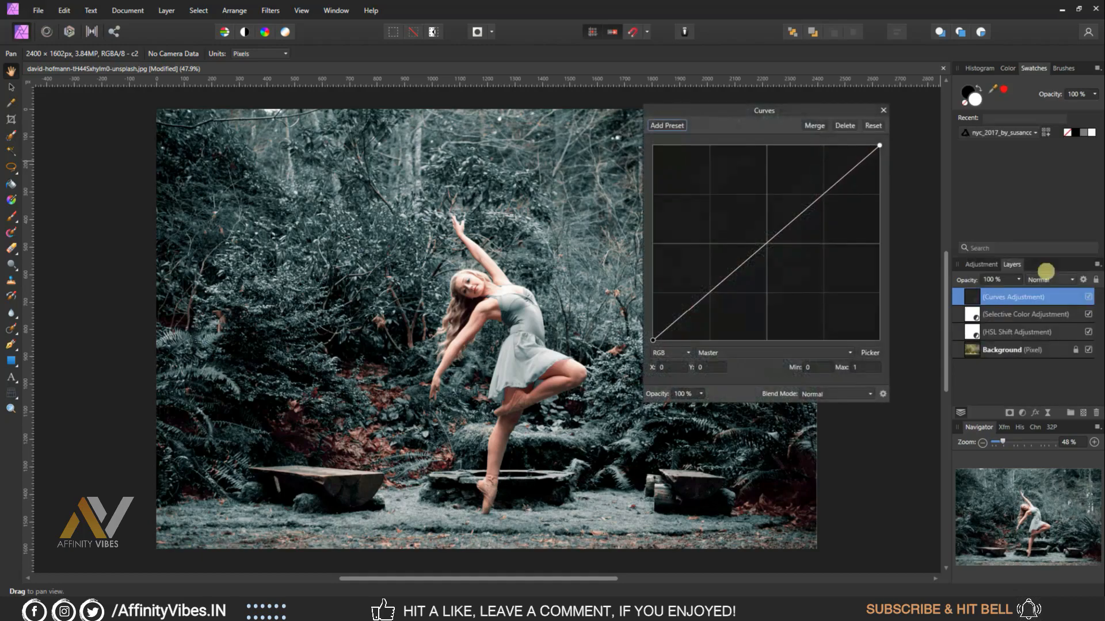
{"action": "left_click_drag", "start_coordinate": [763, 110], "coordinate": [729, 99]}
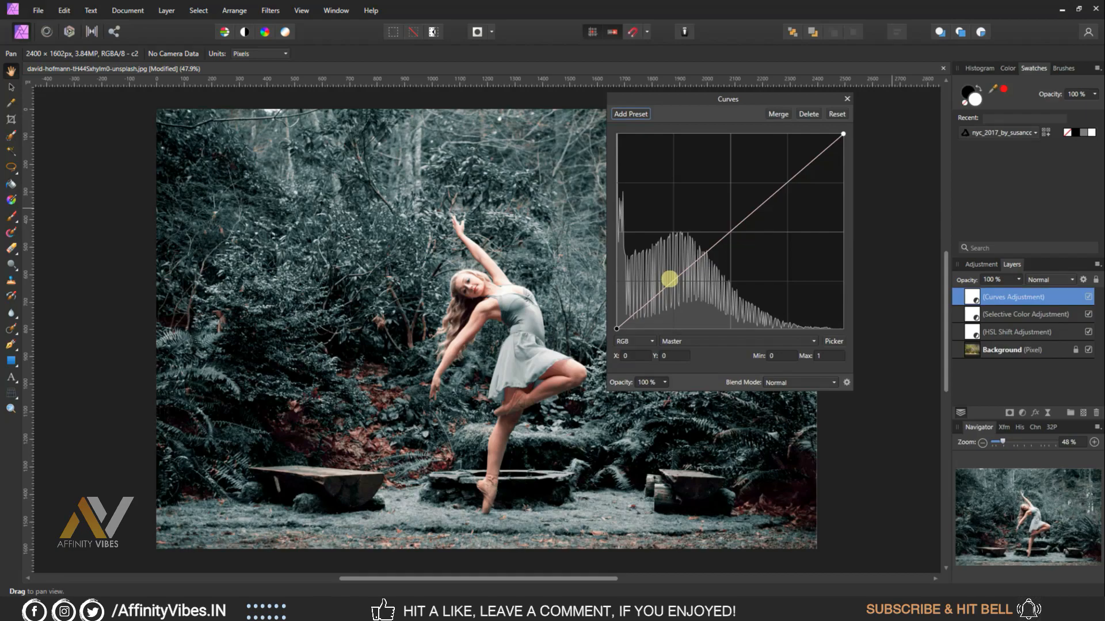
{"action": "left_click_drag", "start_coordinate": [667, 279], "coordinate": [671, 284]}
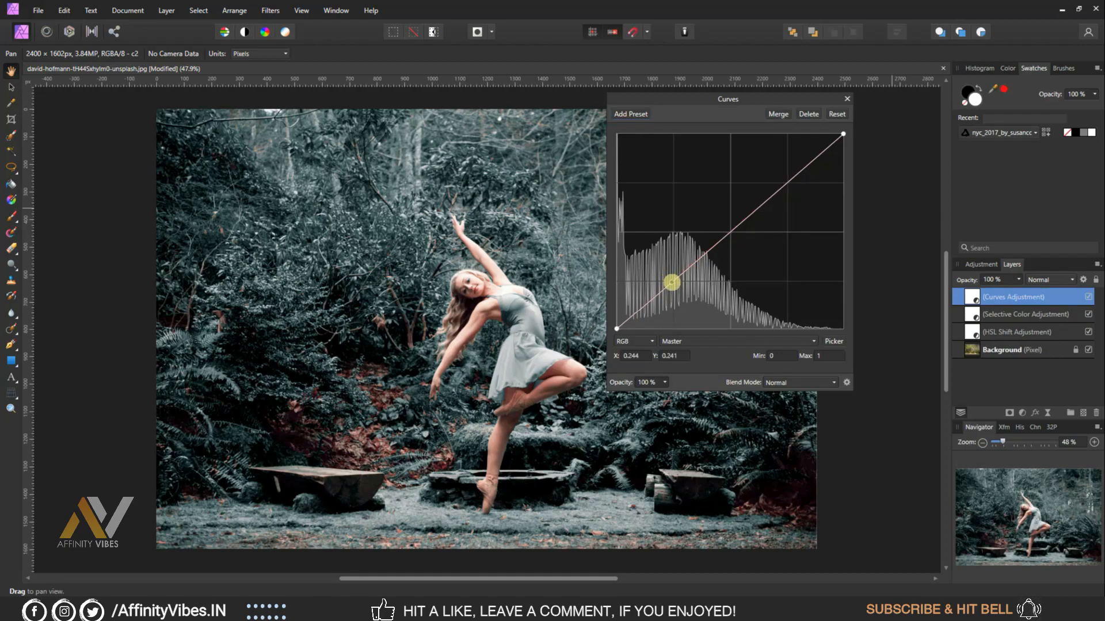
{"action": "left_click_drag", "start_coordinate": [671, 282], "coordinate": [615, 328]}
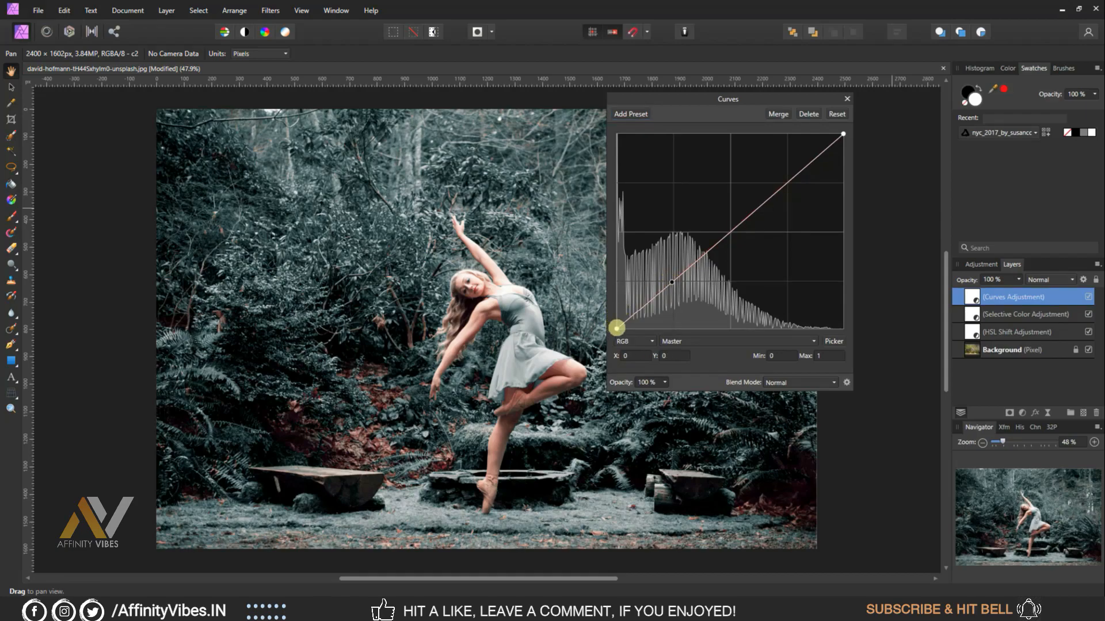
- Lift the black point to about 0.075 so the shadows fade to a matte look
{"action": "left_click_drag", "start_coordinate": [615, 328], "coordinate": [613, 321]}
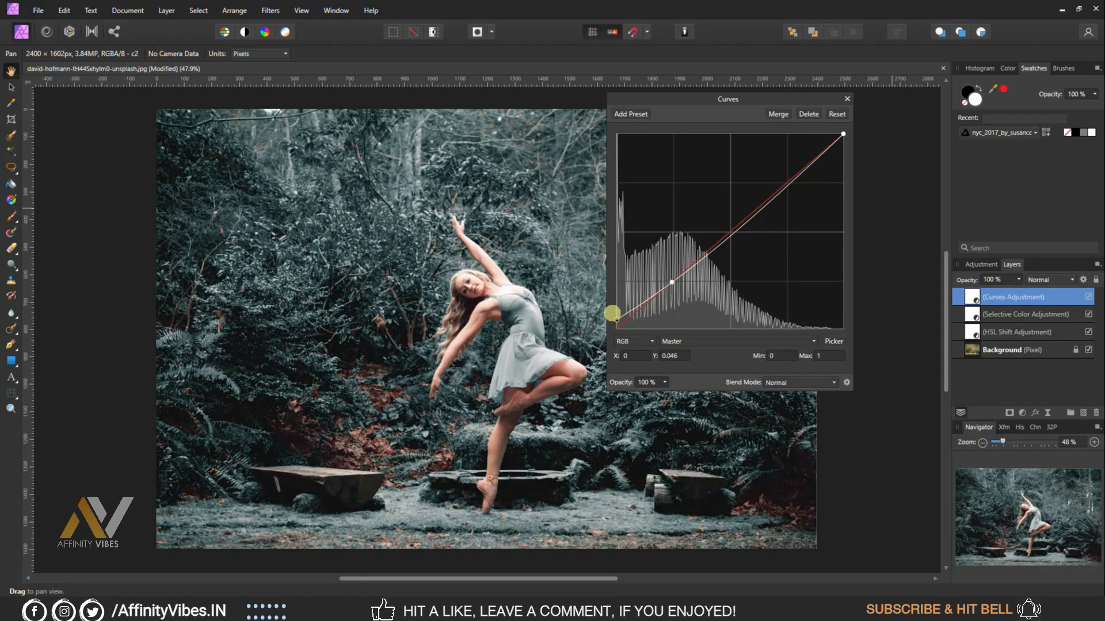
{"action": "left_click_drag", "start_coordinate": [611, 312], "coordinate": [617, 319]}
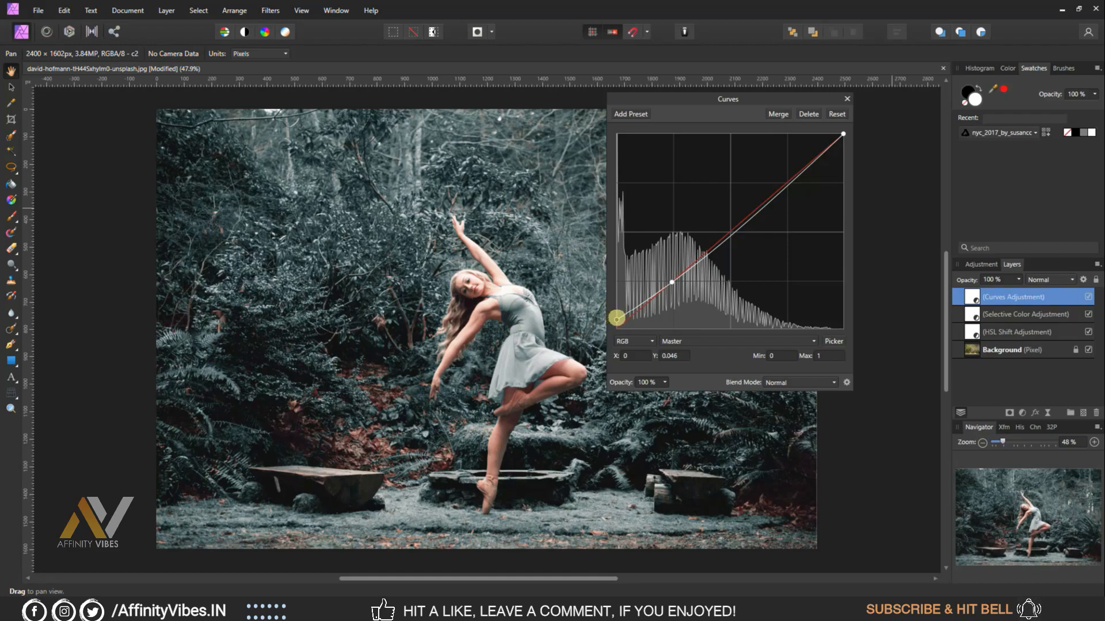
{"action": "left_click_drag", "start_coordinate": [616, 319], "coordinate": [616, 315]}
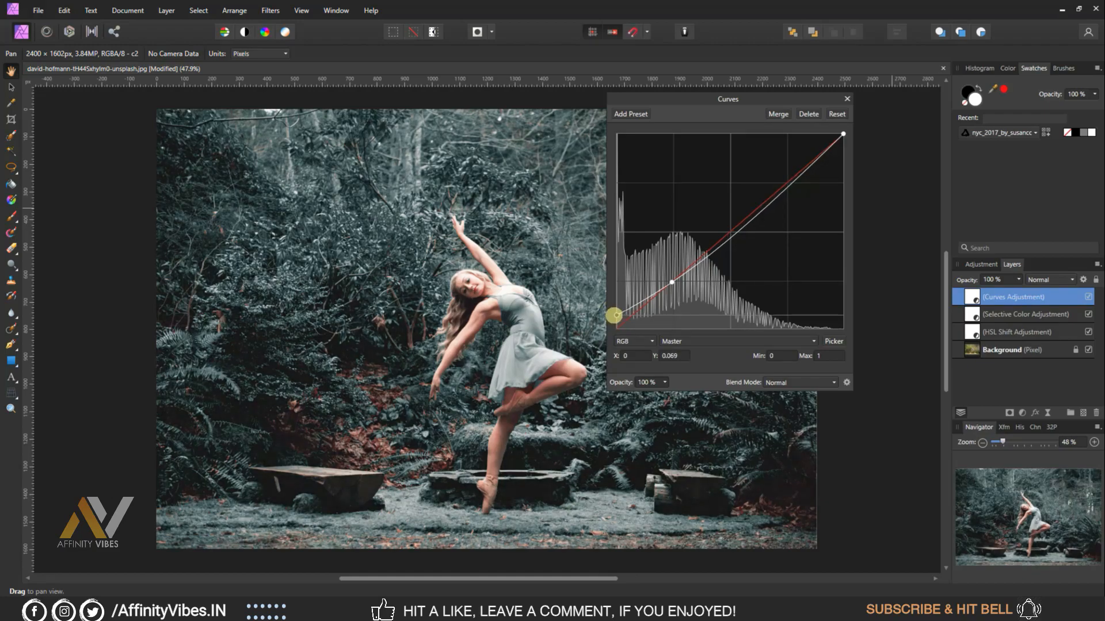
{"action": "left_click_drag", "start_coordinate": [614, 316], "coordinate": [614, 309]}
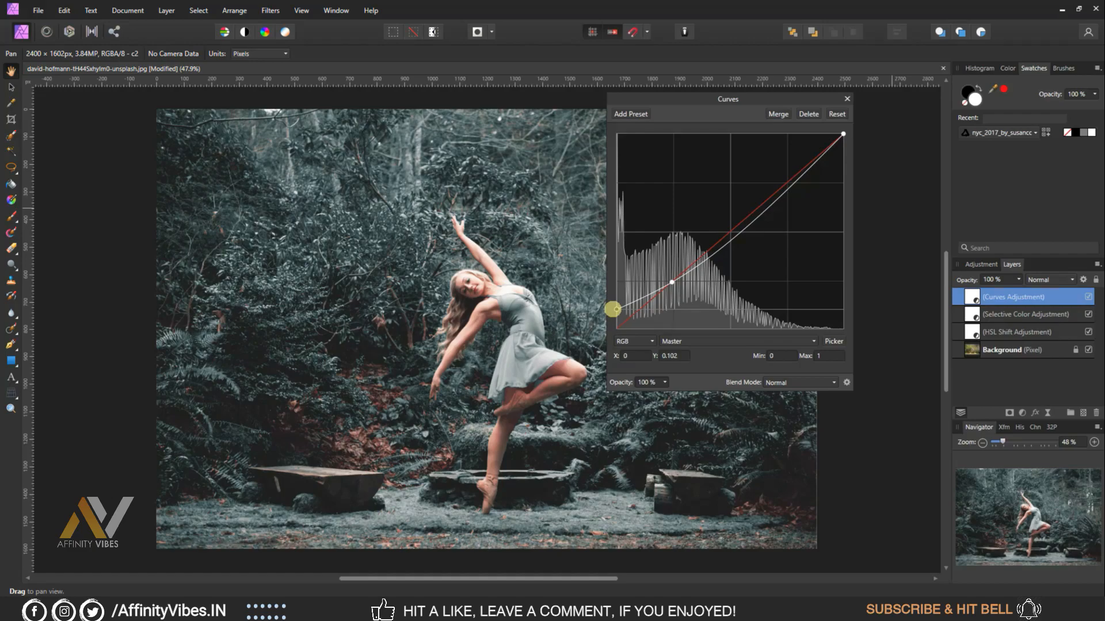
{"action": "left_click_drag", "start_coordinate": [611, 309], "coordinate": [611, 316]}
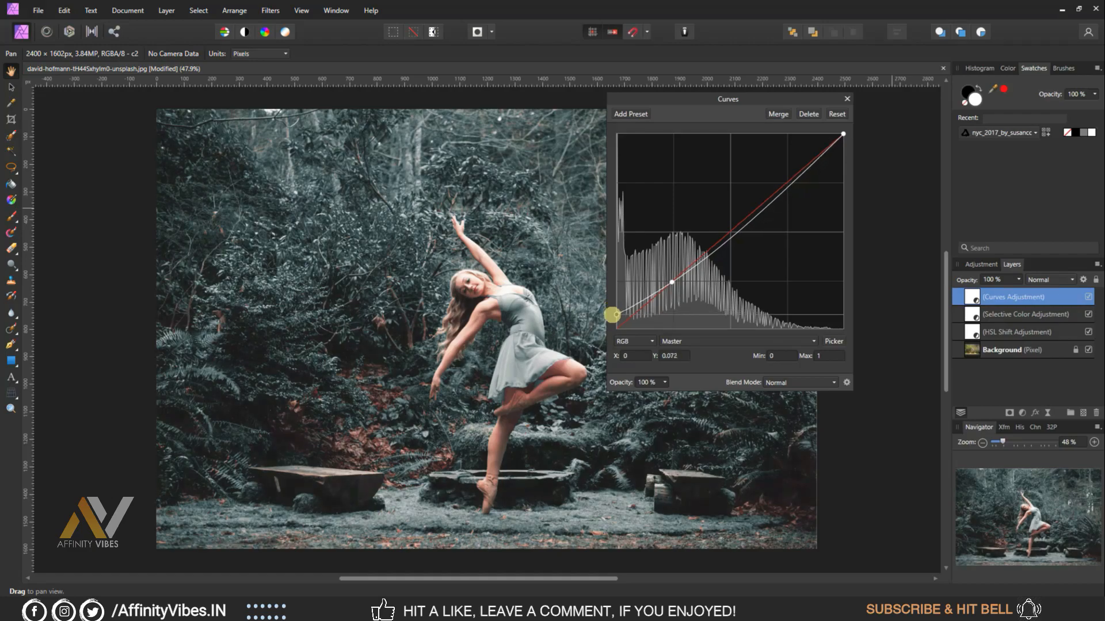
{"action": "left_click_drag", "start_coordinate": [611, 315], "coordinate": [611, 312]}
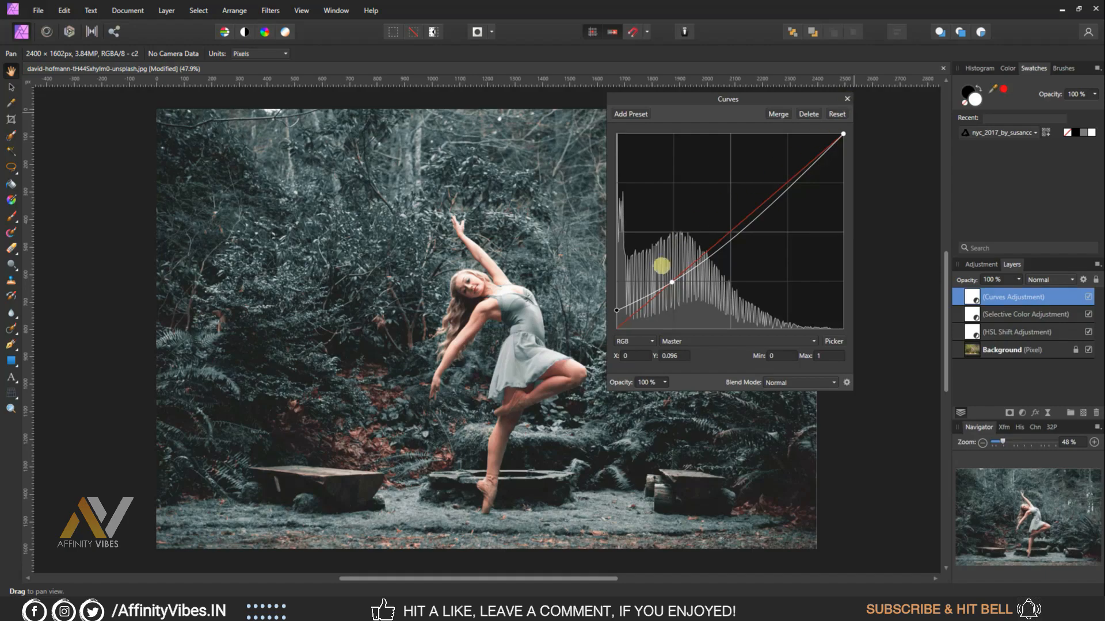
{"action": "left_click_drag", "start_coordinate": [661, 266], "coordinate": [614, 313]}
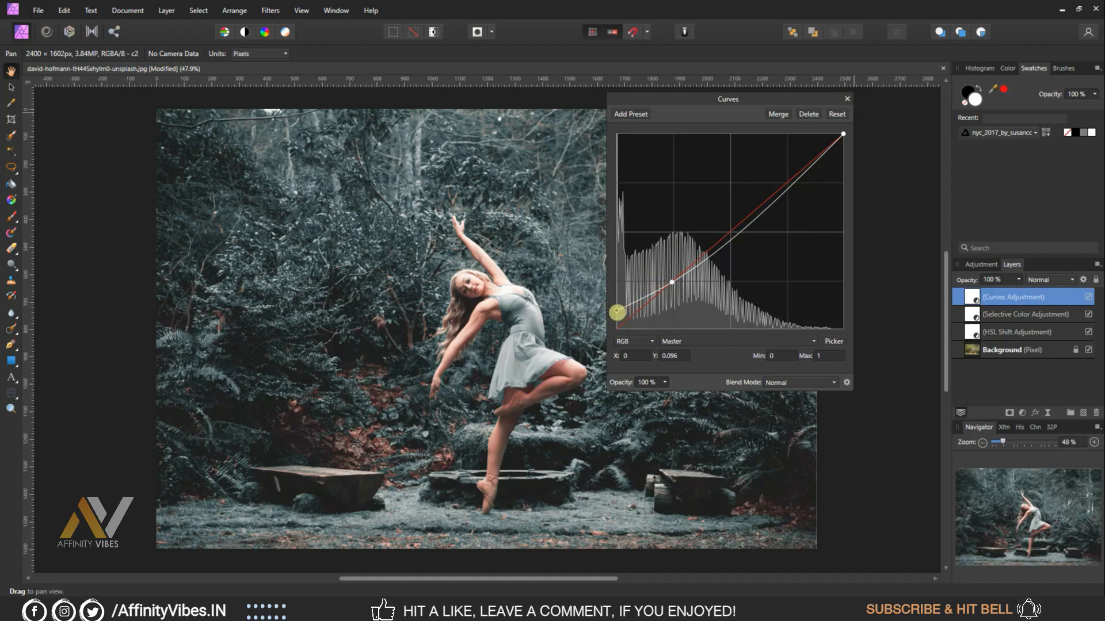
{"action": "left_click_drag", "start_coordinate": [614, 312], "coordinate": [617, 313]}
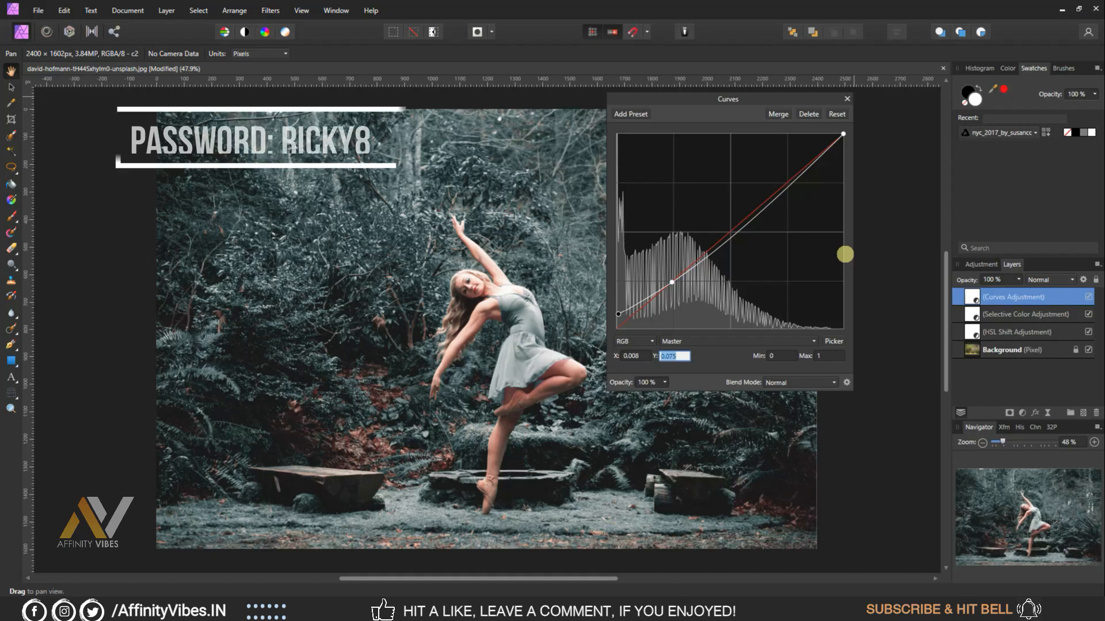
{"action": "left_click", "coordinate": [846, 99]}
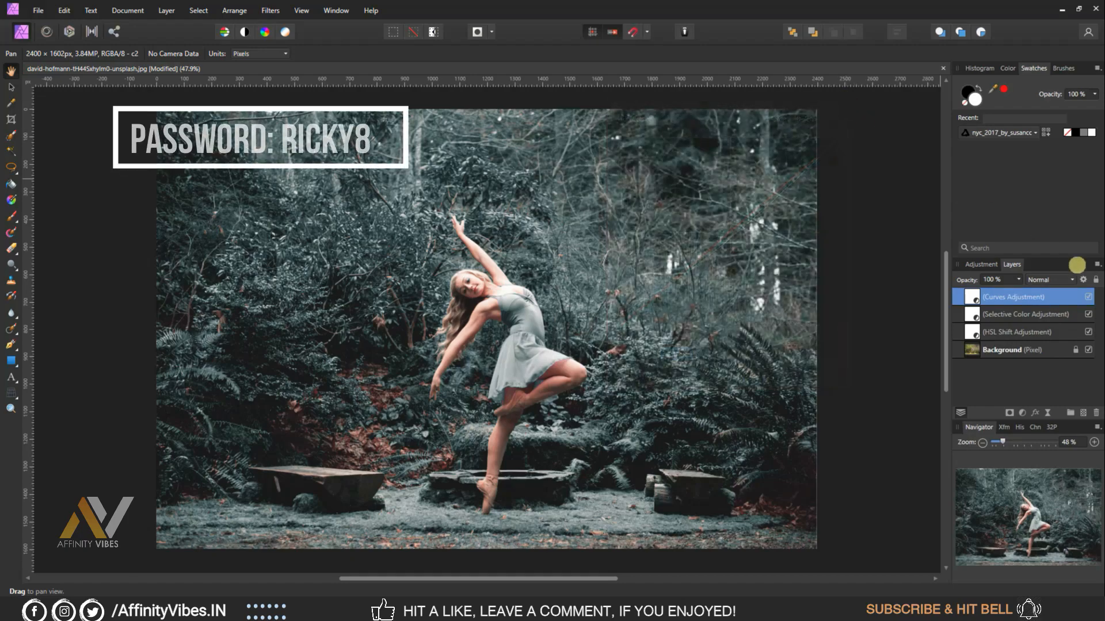
- Select the Curves, Selective Color and HSL Shift layers for grouping as Cyan & Orange
{"action": "left_click", "coordinate": [1089, 296]}
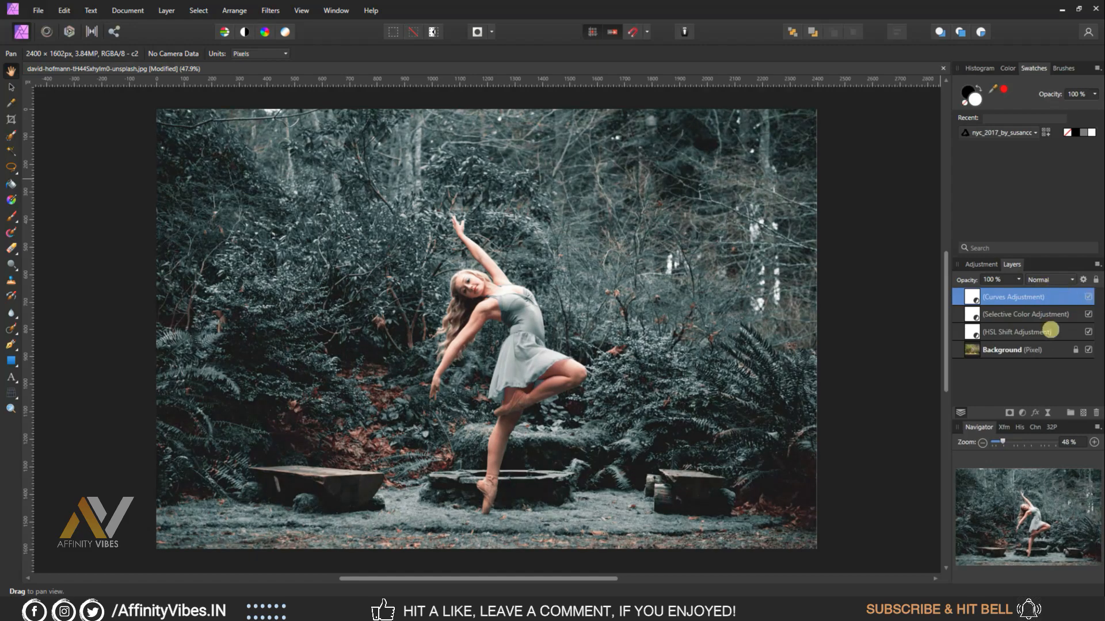
{"action": "left_click", "coordinate": [1022, 332]}
{"action": "type", "text": "Cyan & Orange"}
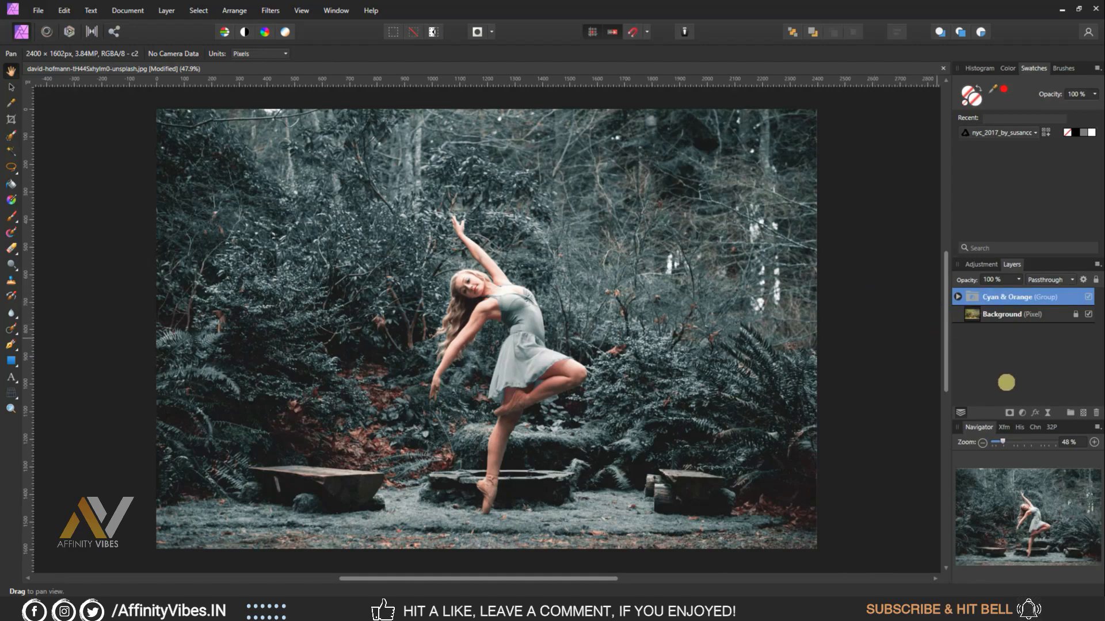
- Export the adjustments as a LUT titled Cyan & Orange
{"action": "left_click", "coordinate": [37, 10]}
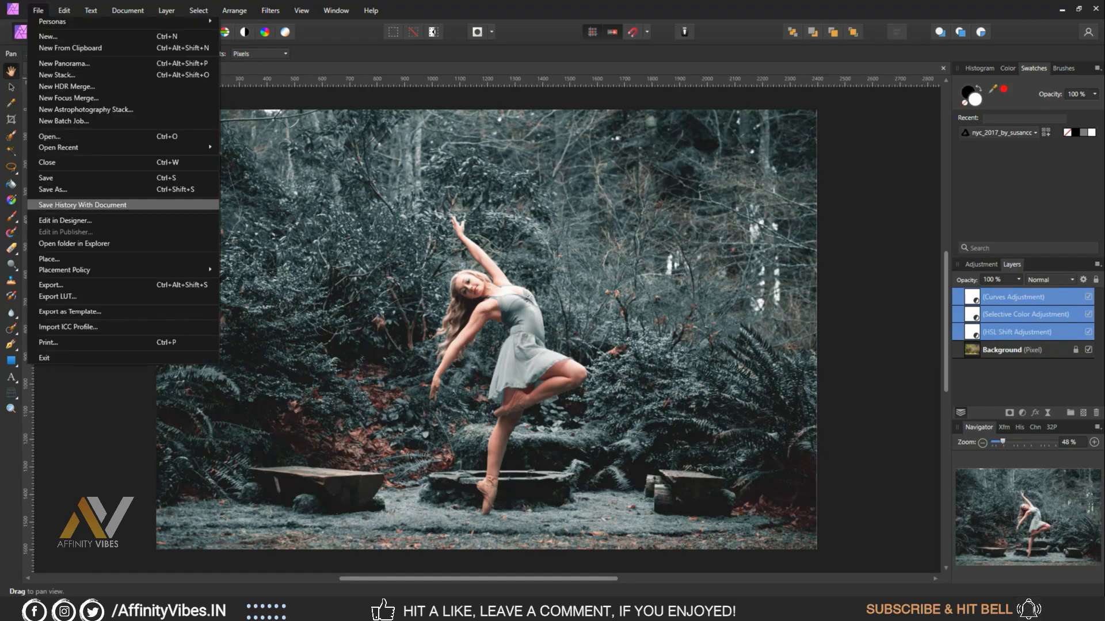
{"action": "left_click", "coordinate": [56, 296]}
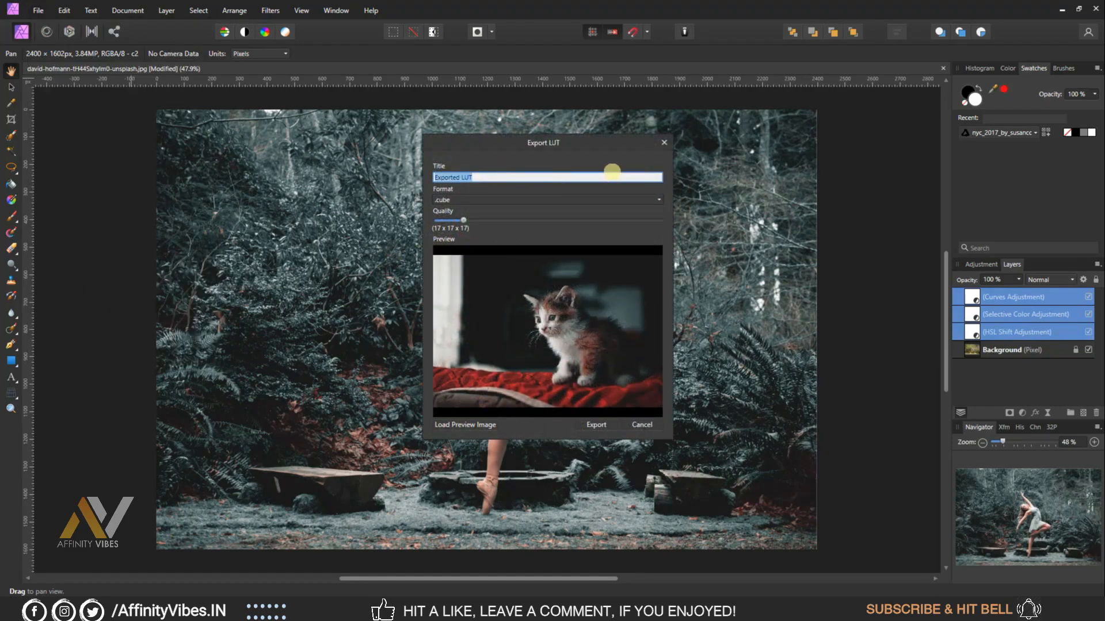
{"action": "type", "text": "Cyan & Orange"}
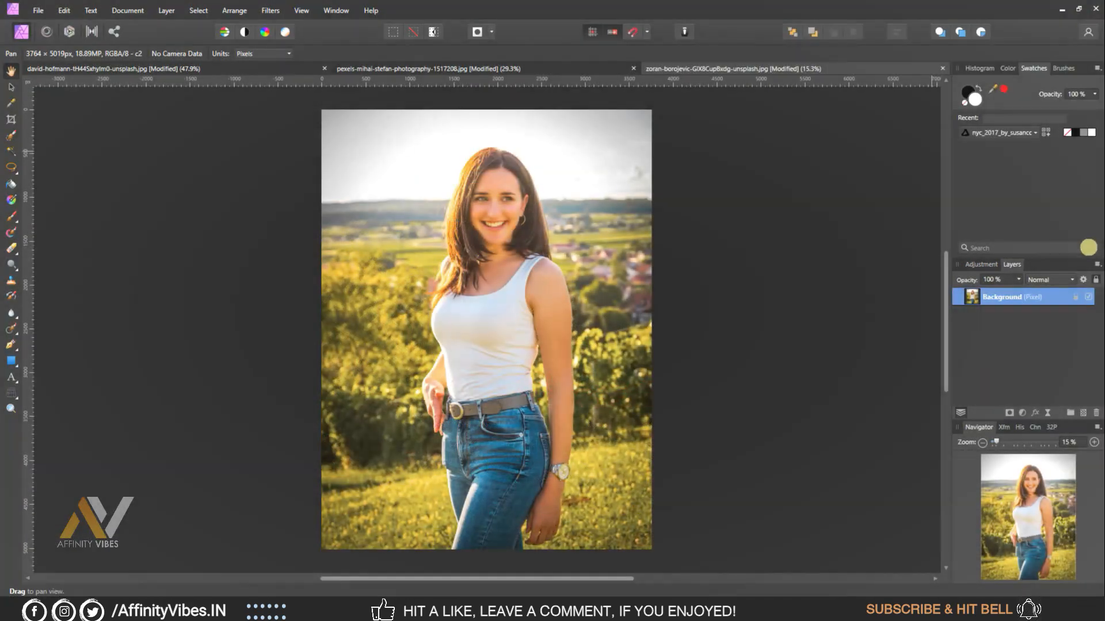
- Add a LUT adjustment loading Cyan & Orange.cube onto the vineyard portrait
{"action": "left_click", "coordinate": [979, 264]}
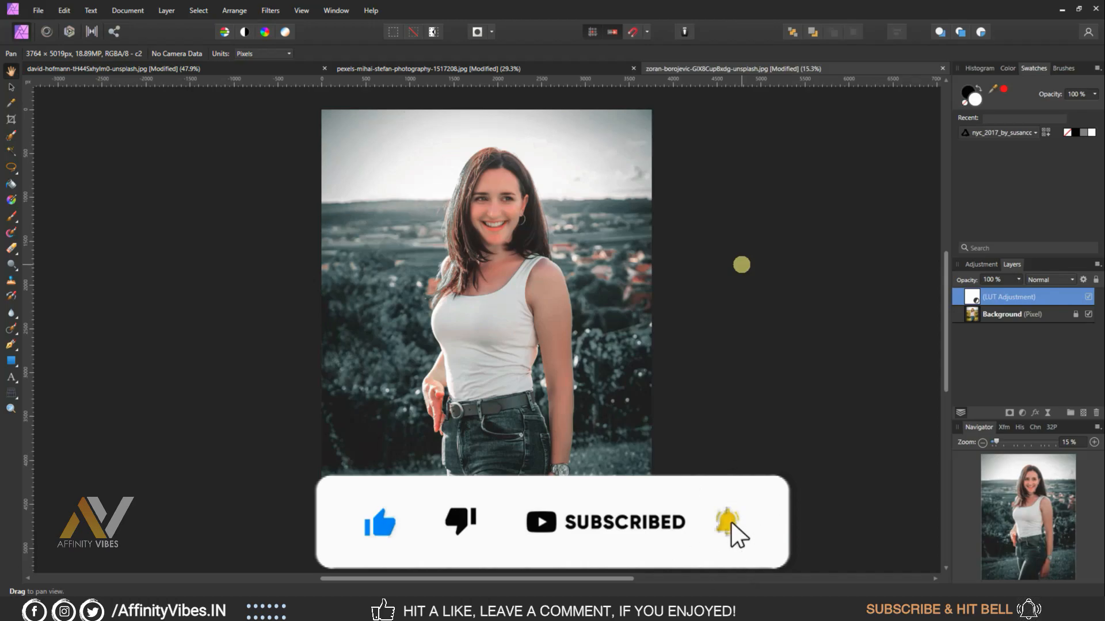
{"action": "left_click", "coordinate": [36, 10]}
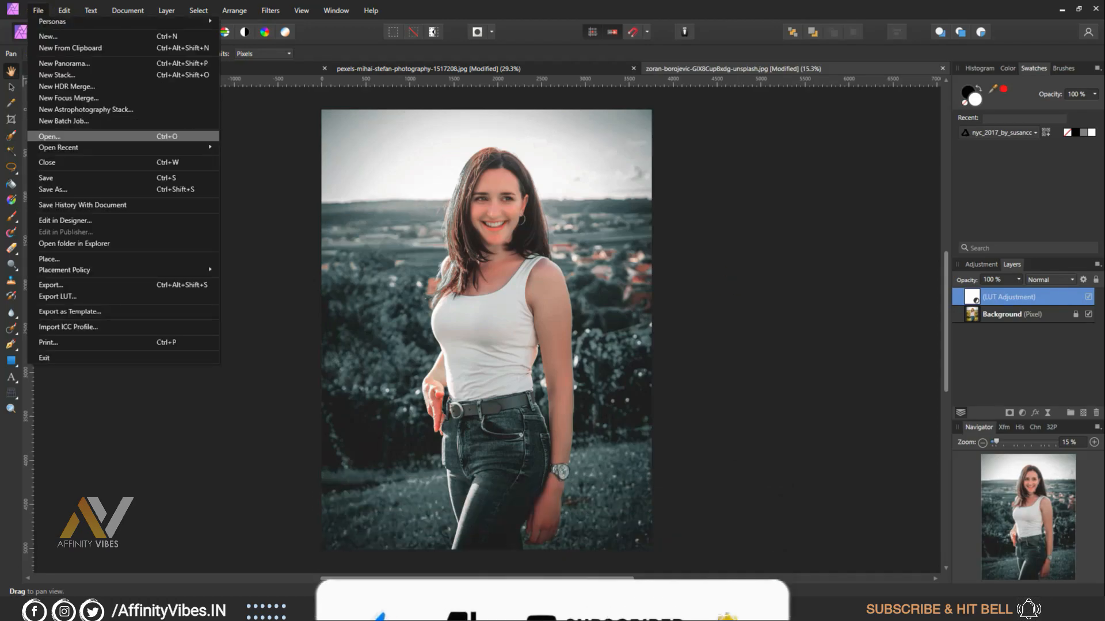
- Load the red-haired portrait and grade it with the Cyan & Orange.cube LUT
{"action": "left_click", "coordinate": [48, 135]}
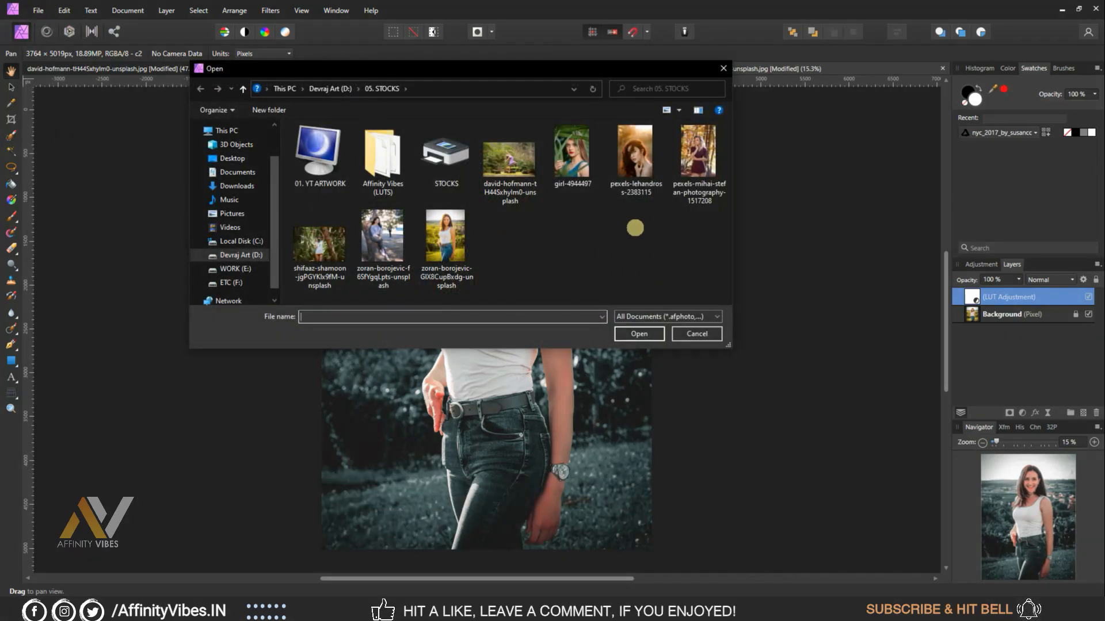
{"action": "left_click", "coordinate": [633, 150]}
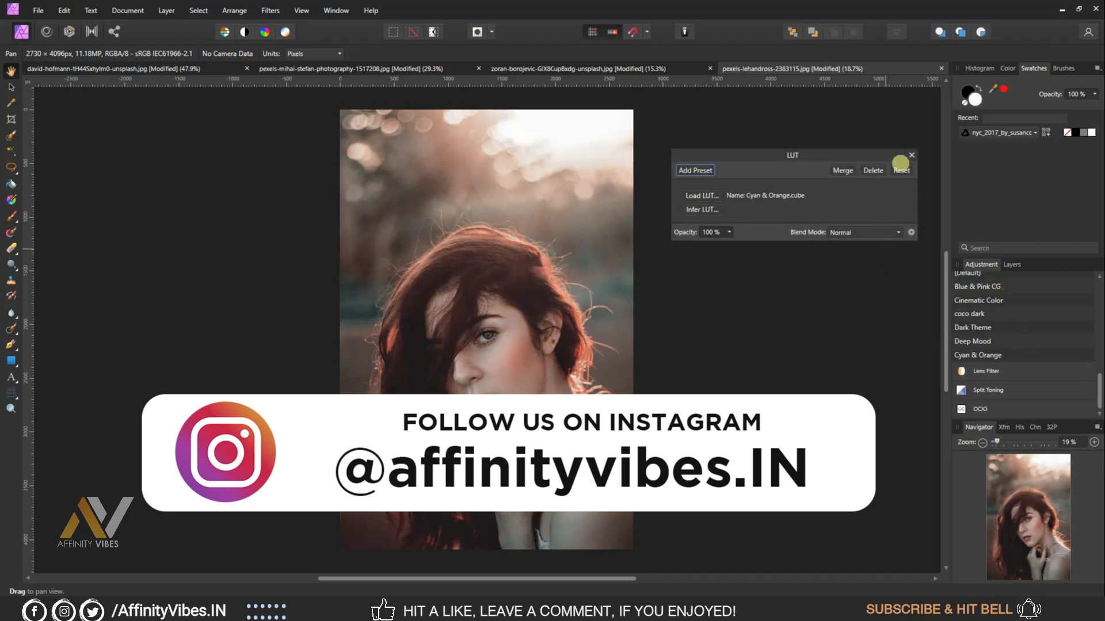
{"action": "left_click", "coordinate": [901, 170]}
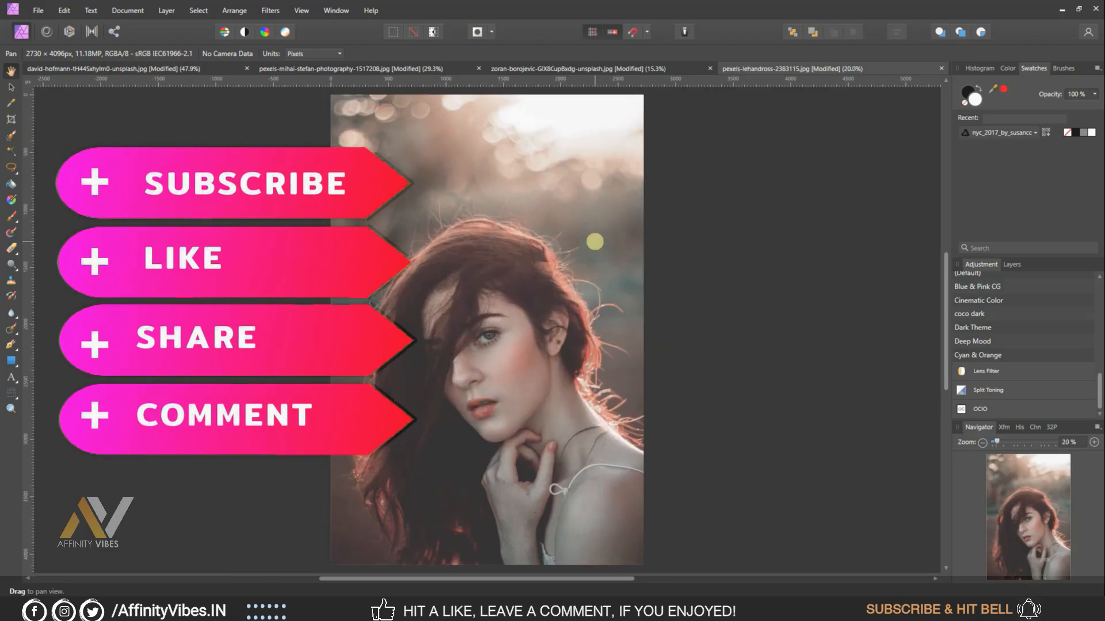
{"action": "left_click", "coordinate": [571, 68]}
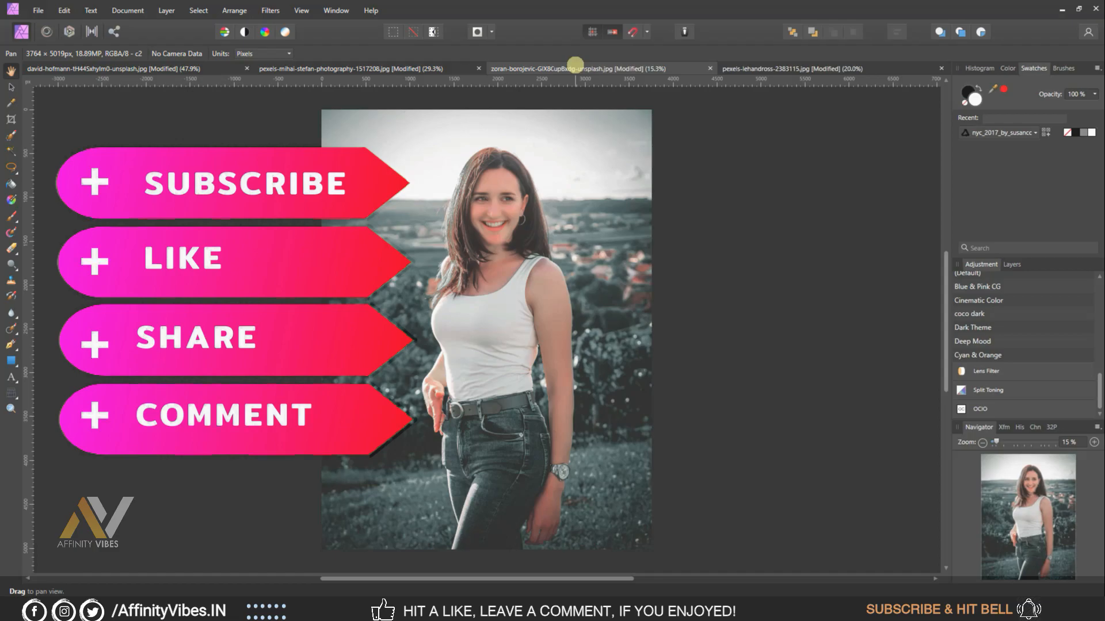
- View the plaid-dress portrait, then return to the ballerina forest photo
{"action": "left_click", "coordinate": [331, 68]}
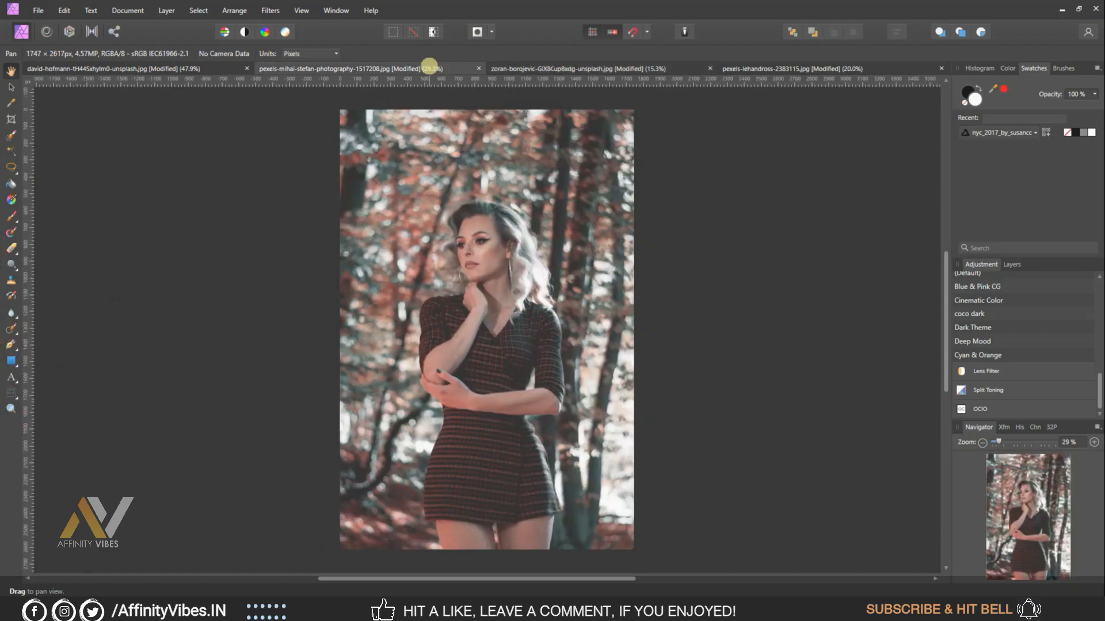
{"action": "left_click", "coordinate": [106, 68]}
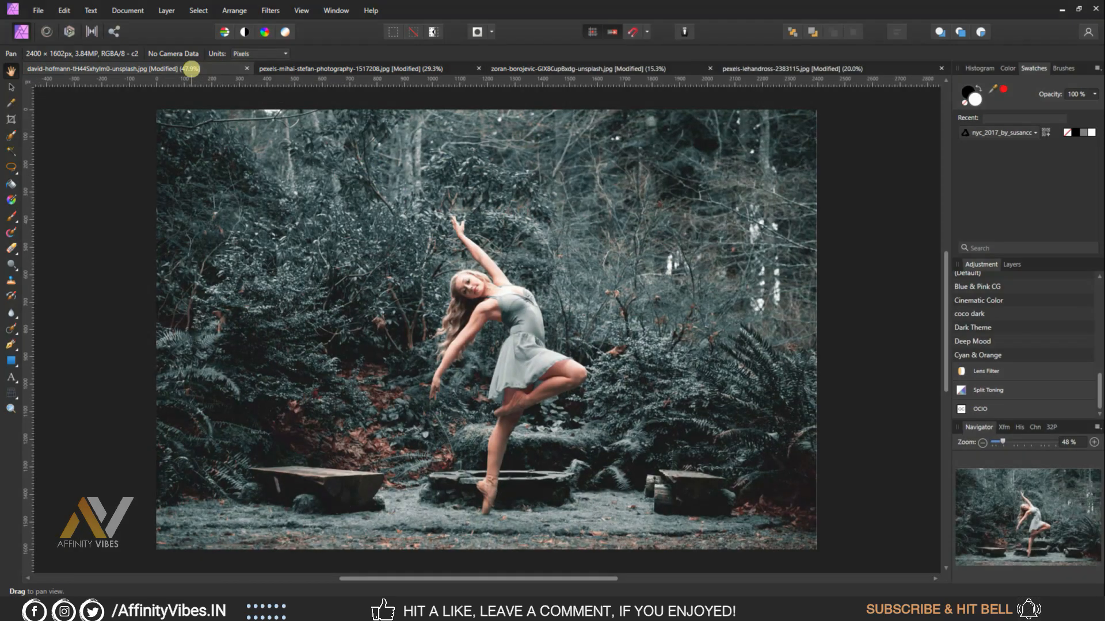